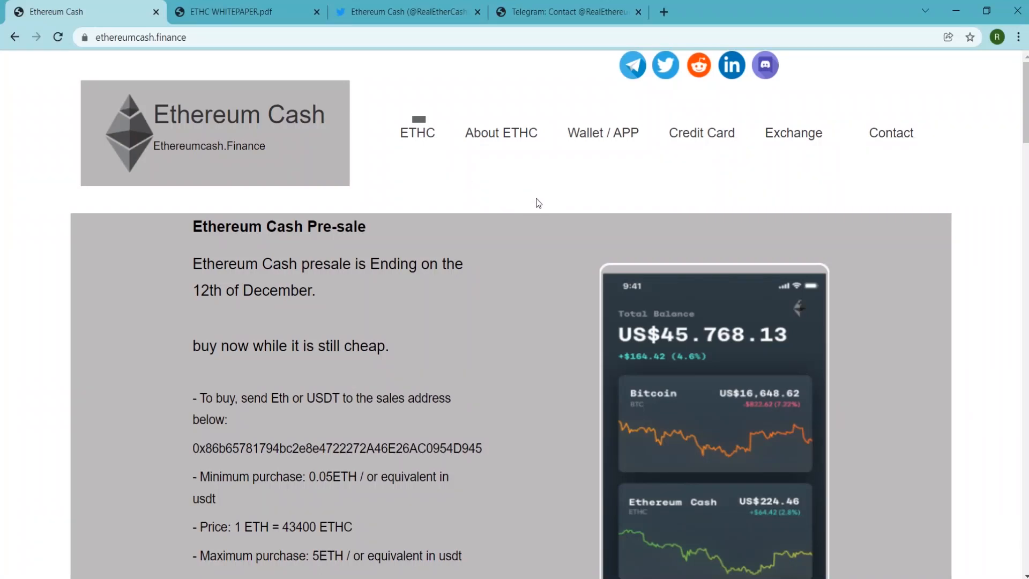
Scroll down the Ethereum Cash homepage past the tokenomics to the ETHC roadmap.
{"action": "scroll", "scroll_direction": "down", "scroll_amount": 3}
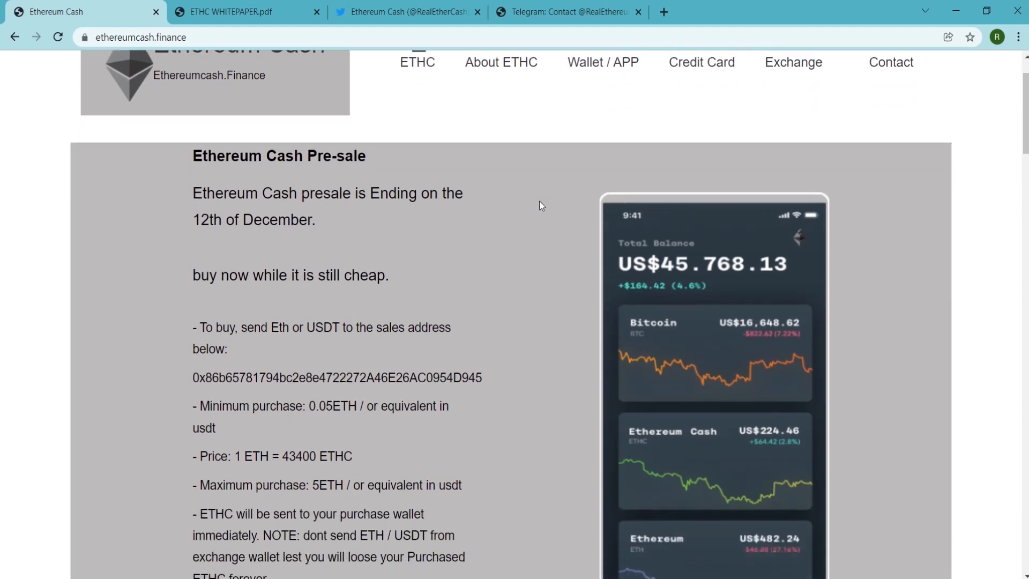
{"action": "scroll", "scroll_direction": "down", "scroll_amount": 3}
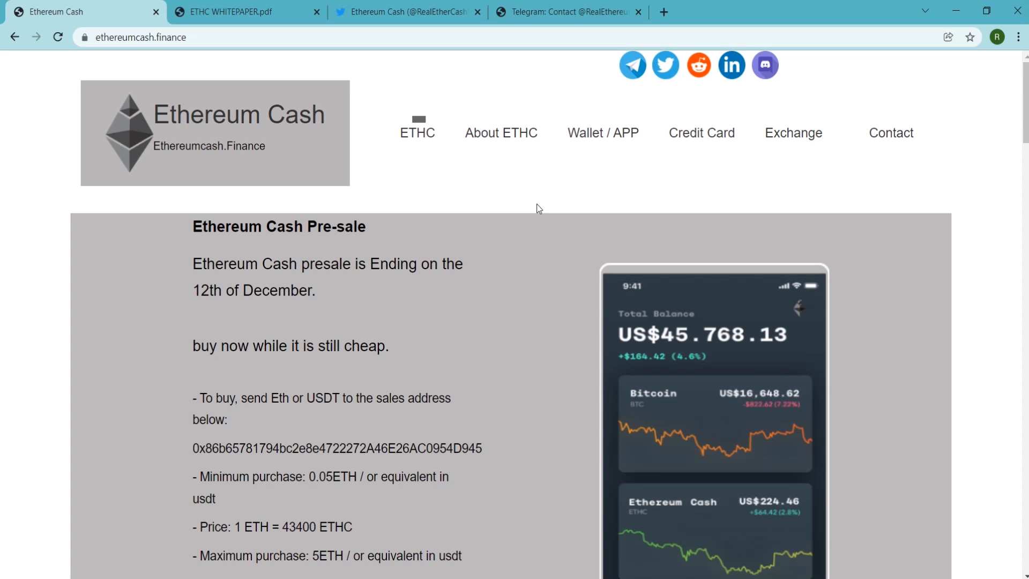
{"action": "mouse_move", "coordinate": [487, 232]}
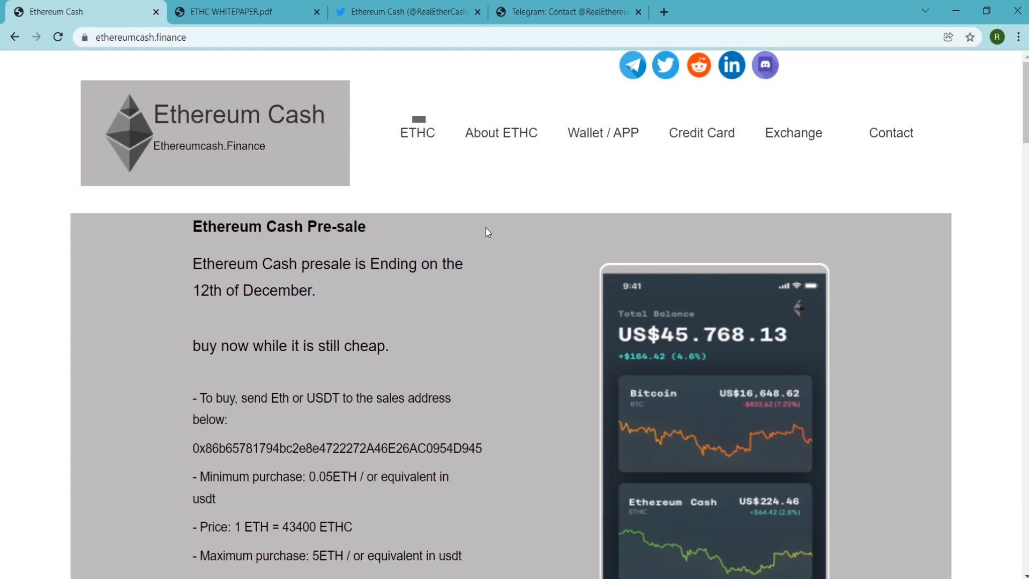
{"action": "scroll", "scroll_direction": "down", "scroll_amount": 3}
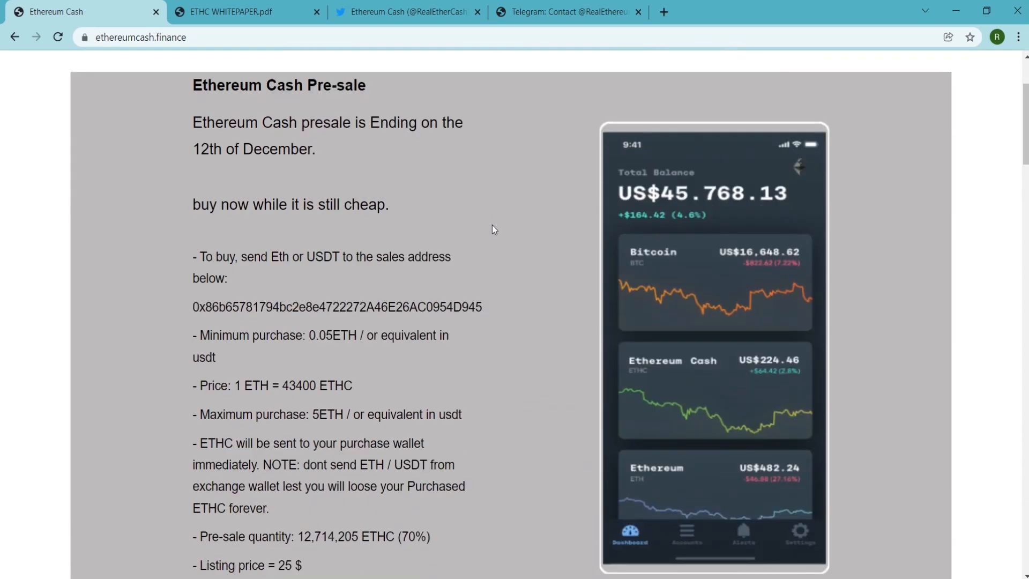
{"action": "scroll", "scroll_direction": "down", "scroll_amount": 3}
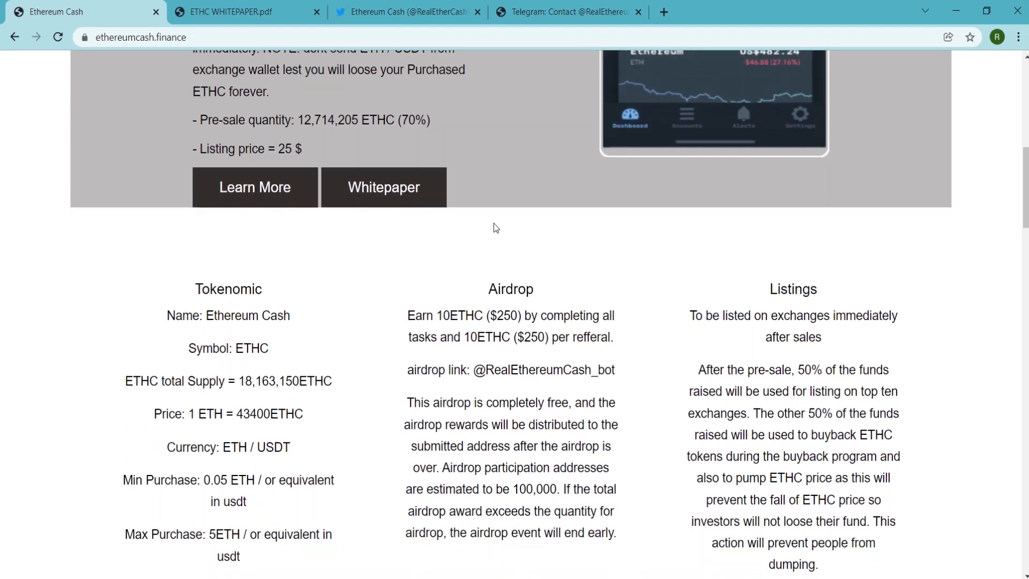
{"action": "scroll", "scroll_direction": "down", "scroll_amount": 3}
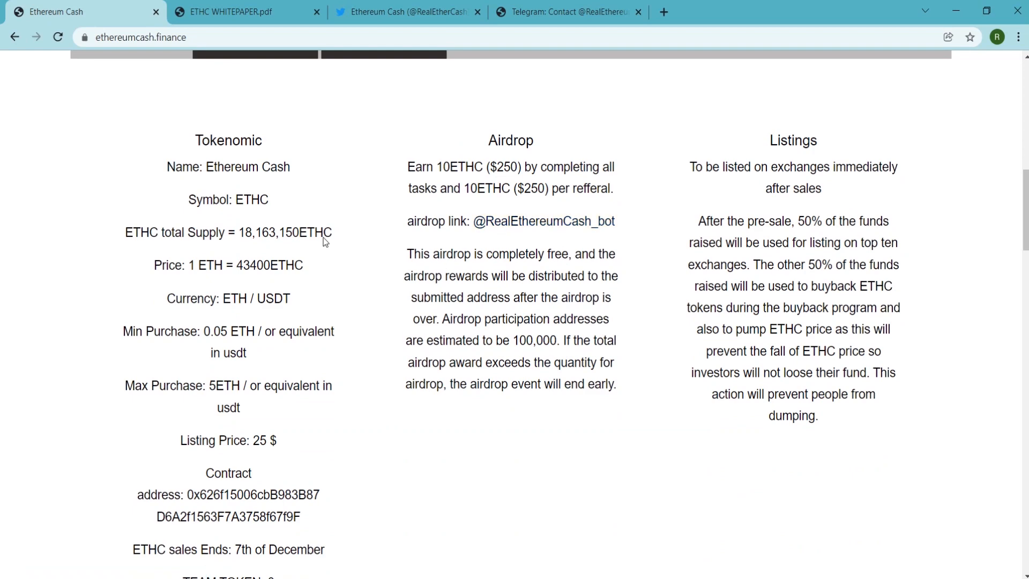
{"action": "scroll", "scroll_direction": "down", "scroll_amount": 3}
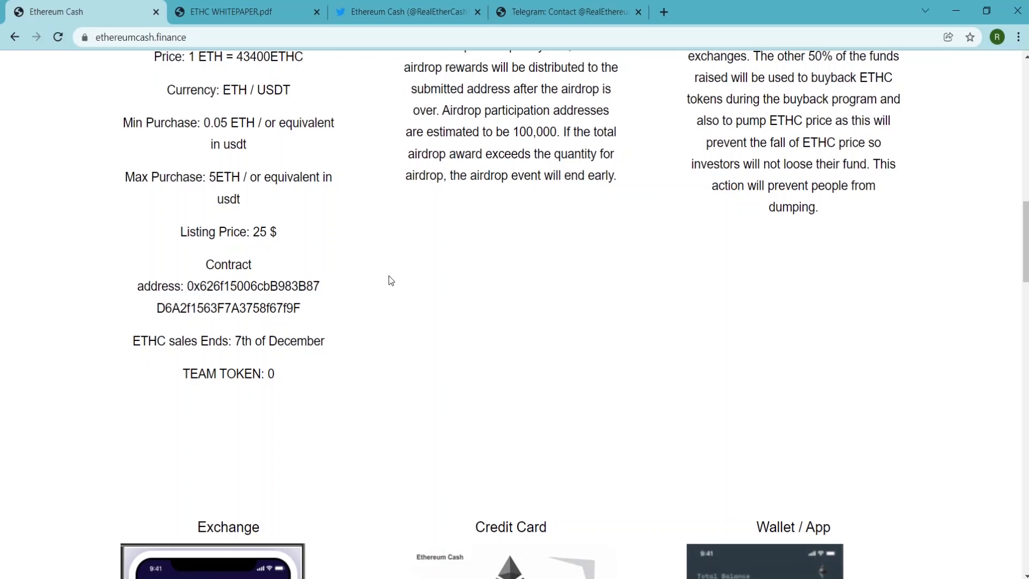
{"action": "scroll", "scroll_direction": "down", "scroll_amount": 3}
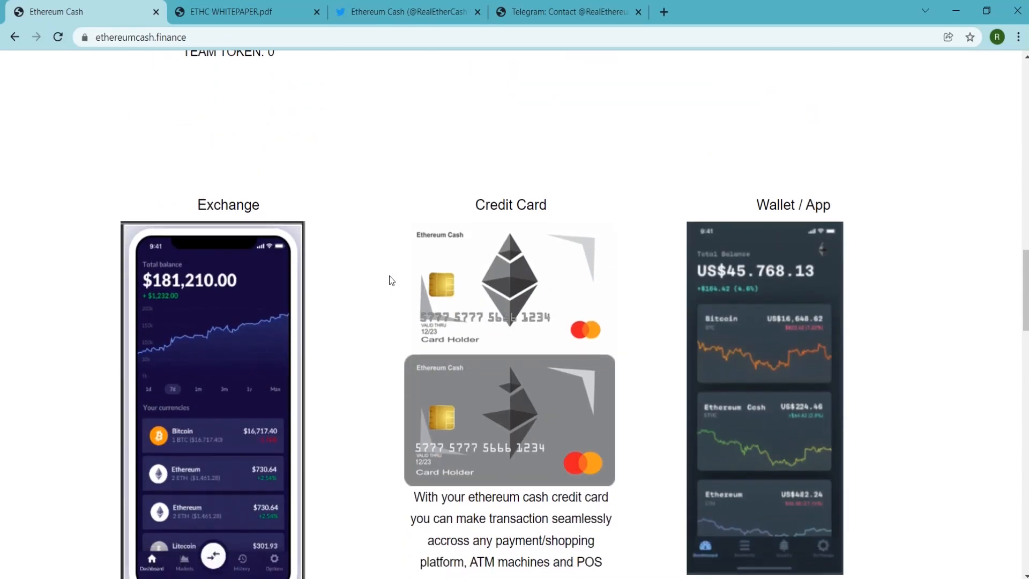
{"action": "scroll", "scroll_direction": "down", "scroll_amount": 3}
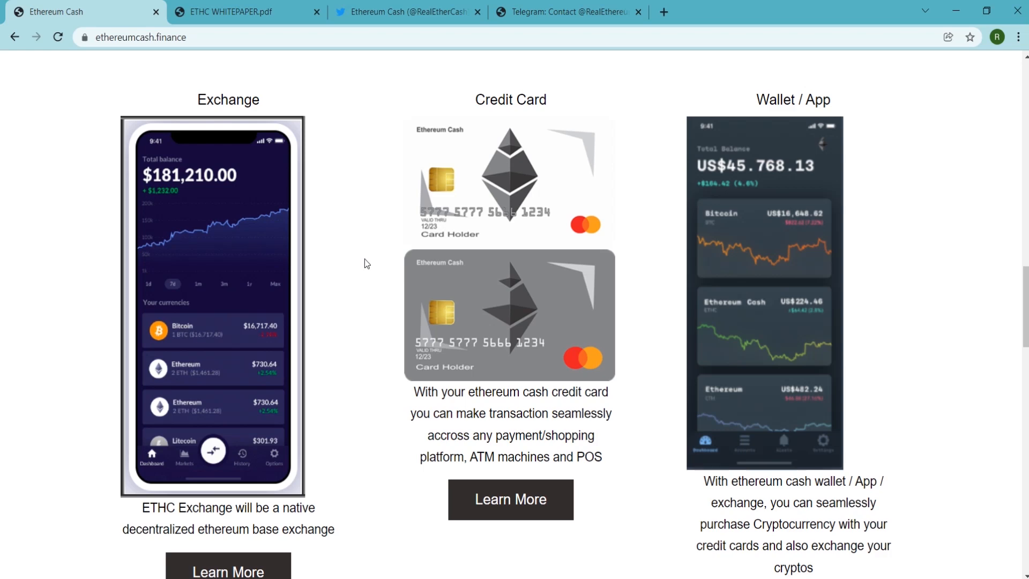
{"action": "scroll", "scroll_direction": "down", "scroll_amount": 3}
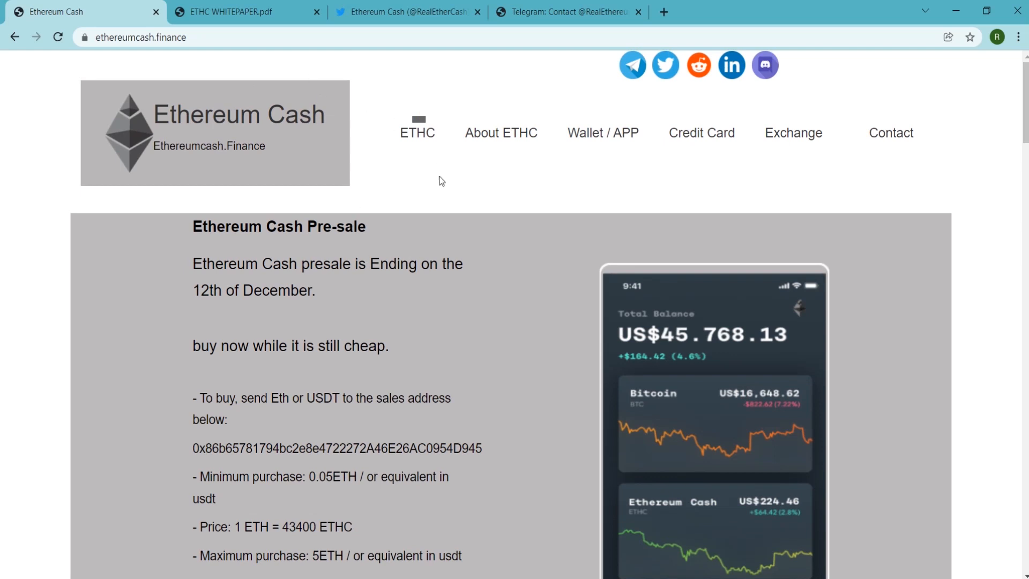
{"action": "mouse_move", "coordinate": [482, 240]}
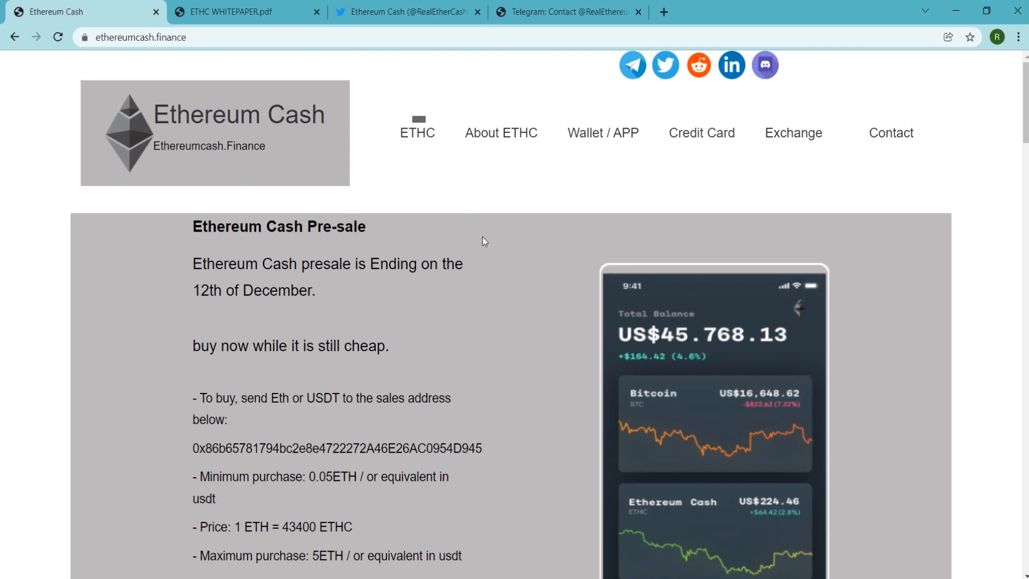
Scroll the homepage again to bring the Exchange, Credit Card and Wallet / App cards into view.
{"action": "scroll", "scroll_direction": "down", "scroll_amount": 3}
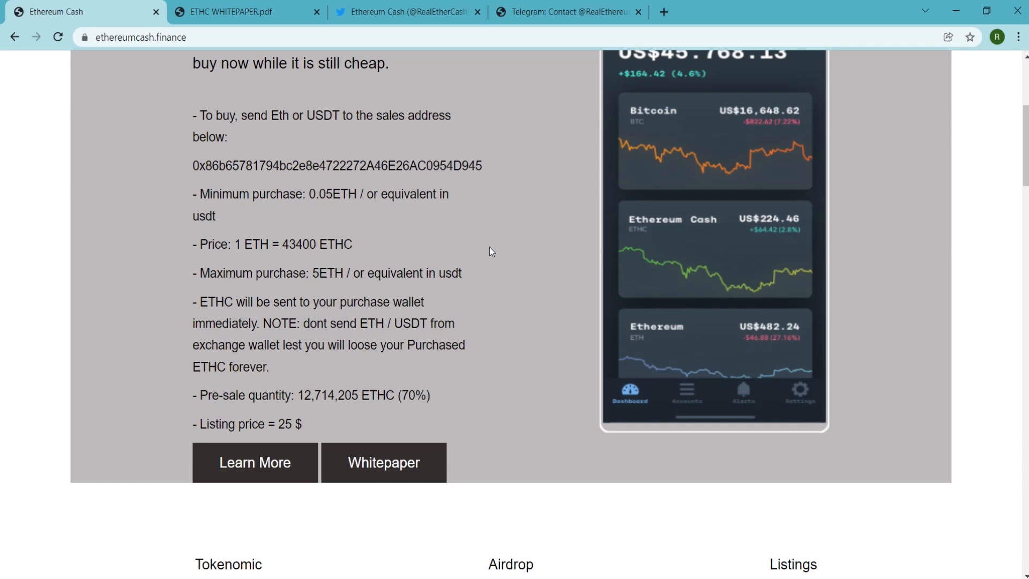
{"action": "scroll", "scroll_direction": "down", "scroll_amount": 3}
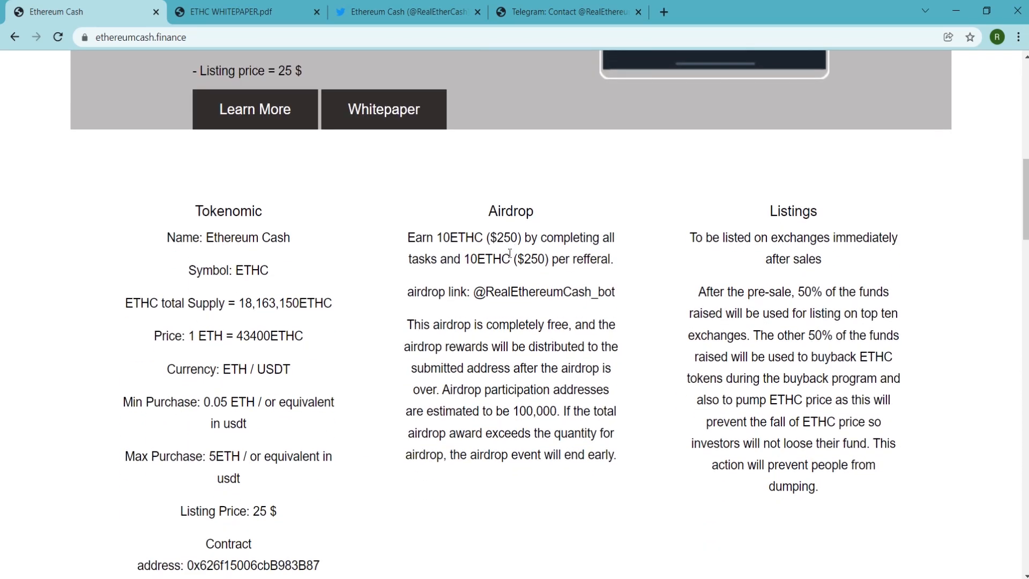
{"action": "scroll", "scroll_direction": "down", "scroll_amount": 3}
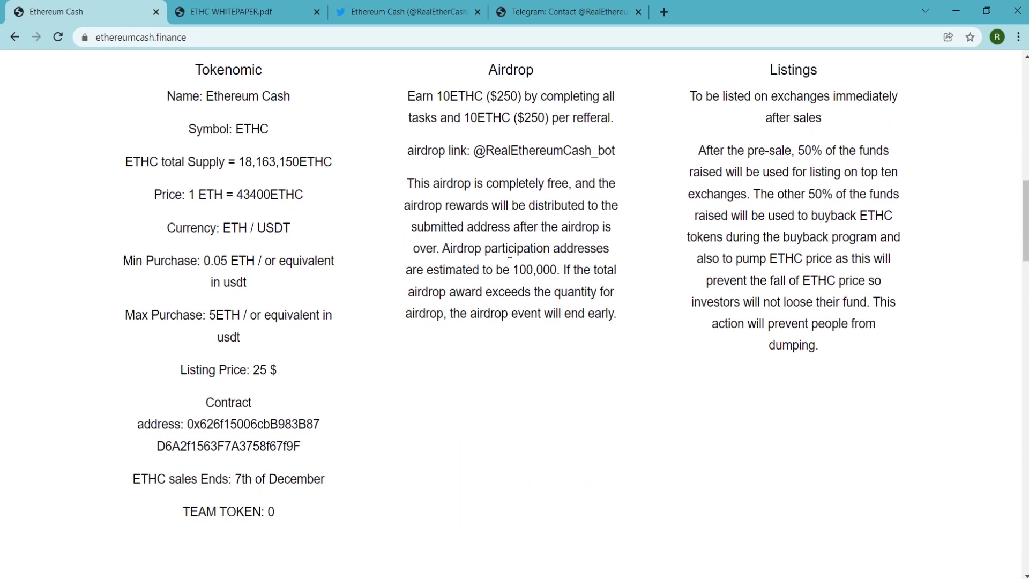
{"action": "scroll", "scroll_direction": "down", "scroll_amount": 3}
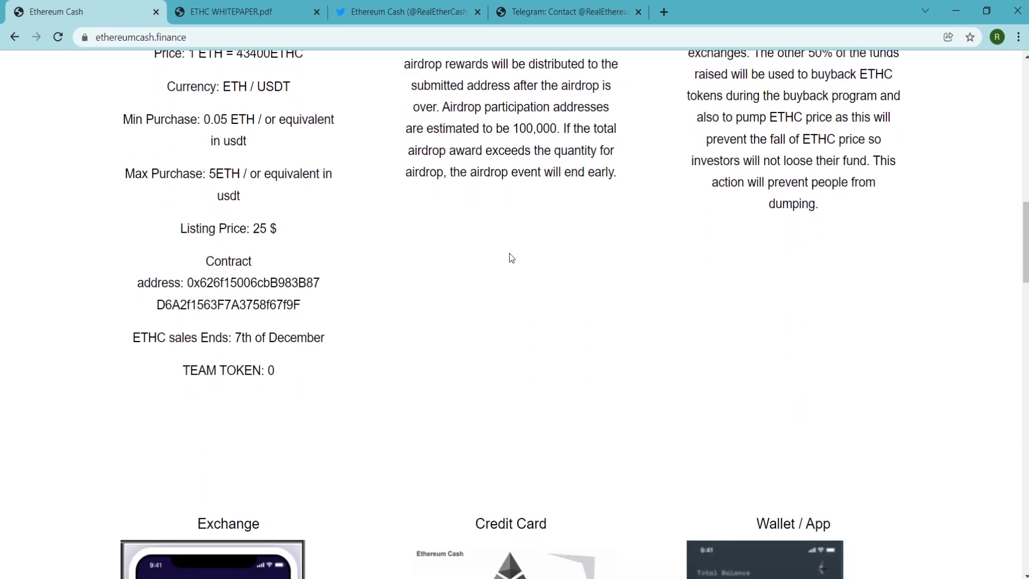
{"action": "scroll", "scroll_direction": "down", "scroll_amount": 3}
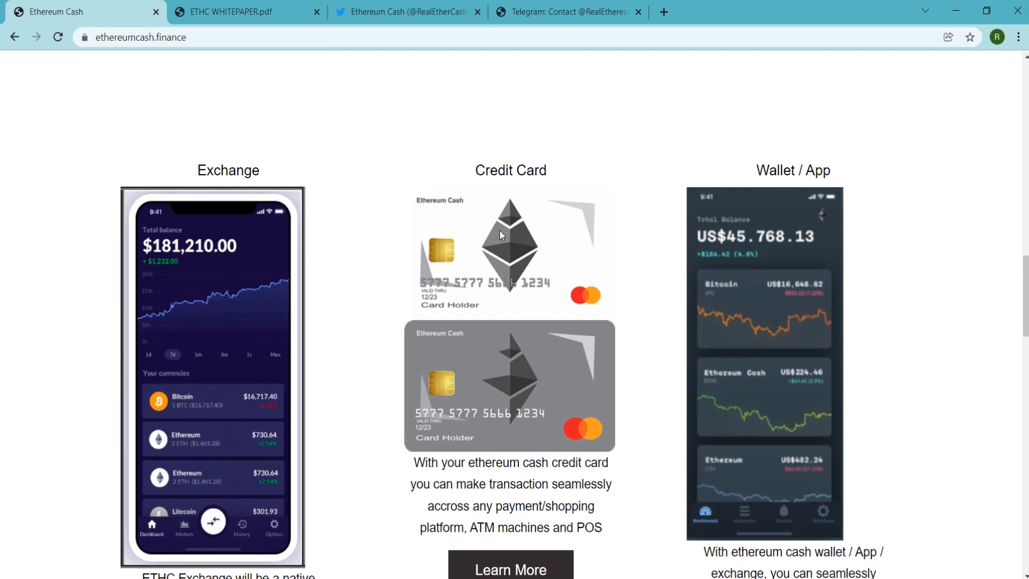
{"action": "mouse_move", "coordinate": [638, 250]}
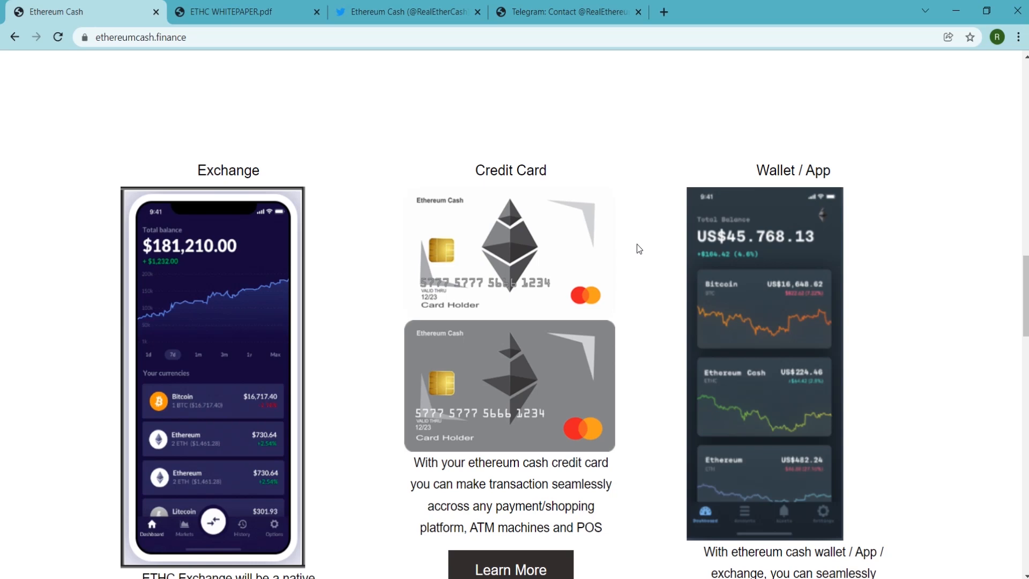
{"action": "scroll", "scroll_direction": "down", "scroll_amount": 3}
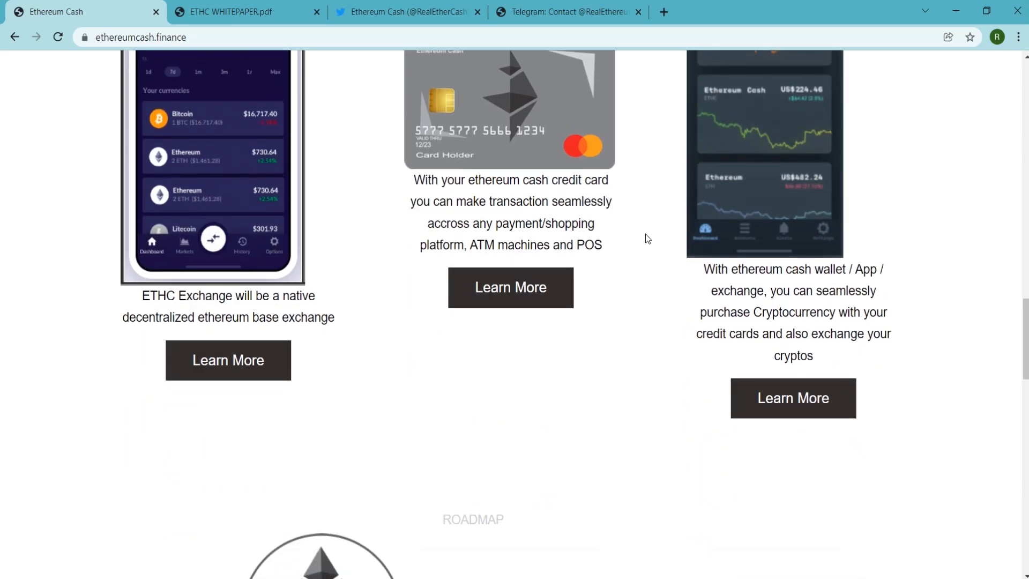
{"action": "scroll", "scroll_direction": "down", "scroll_amount": 3}
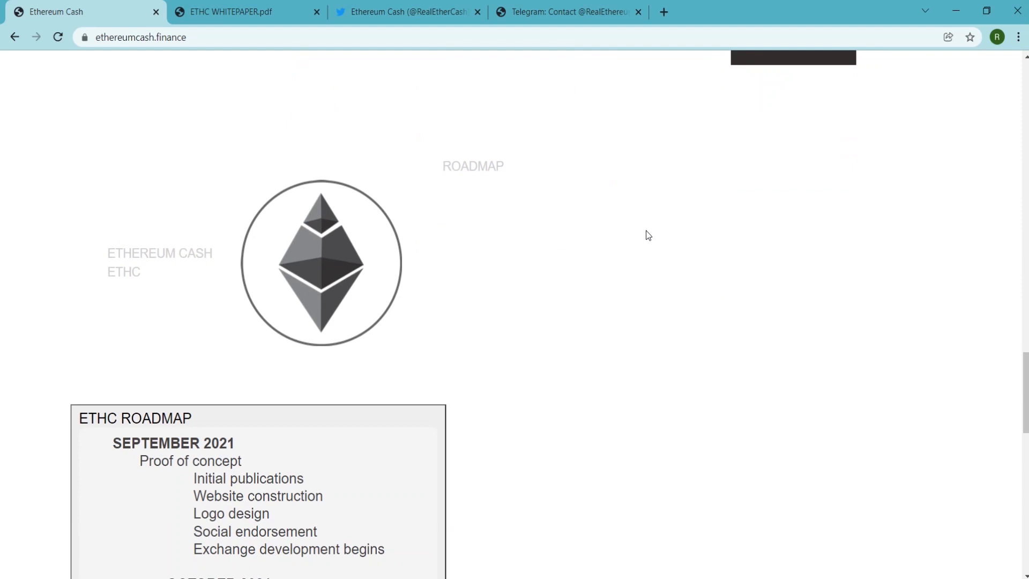
{"action": "mouse_move", "coordinate": [335, 458]}
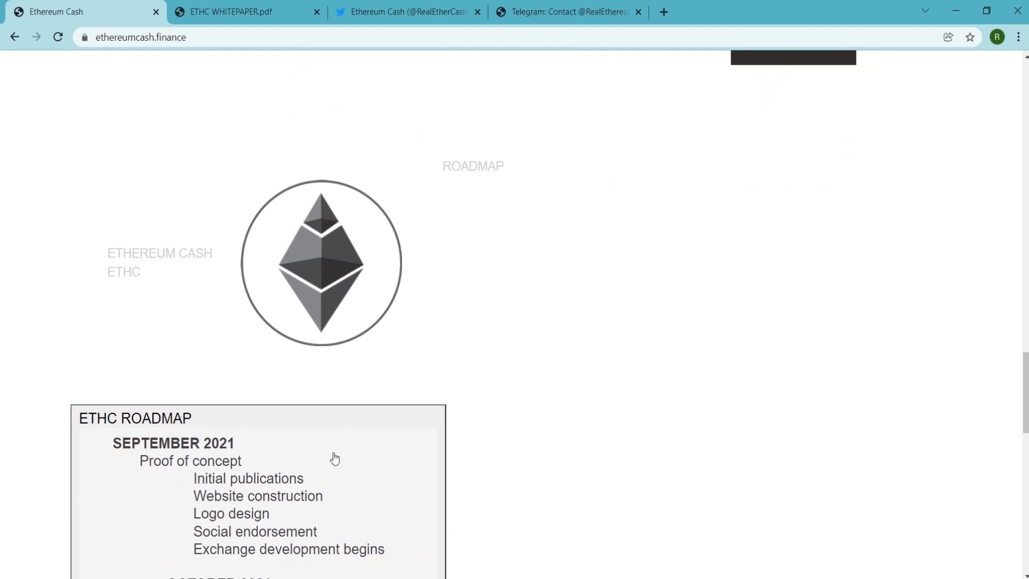
{"action": "scroll", "scroll_direction": "down", "scroll_amount": 3}
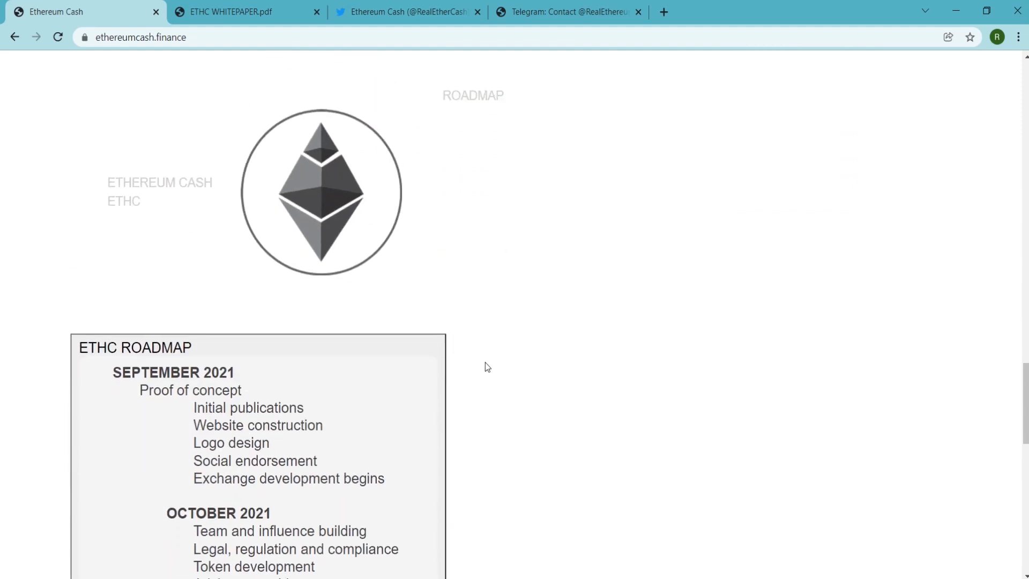
{"action": "scroll", "scroll_direction": "down", "scroll_amount": 3}
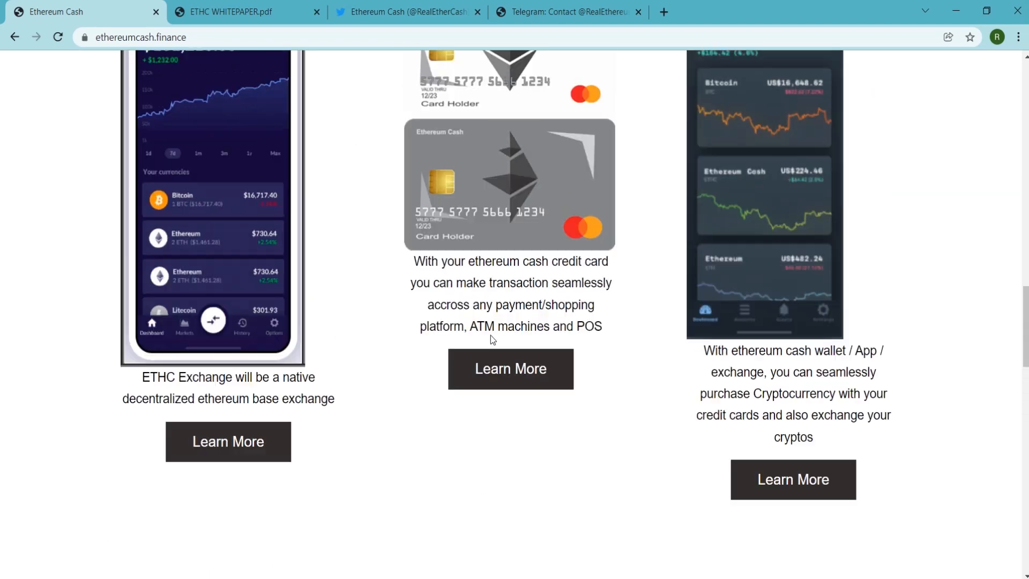
Switch to the ETHC WHITEPAPER.pdf and read past the cover to section 1.1 on page 2.
{"action": "left_click", "coordinate": [236, 12]}
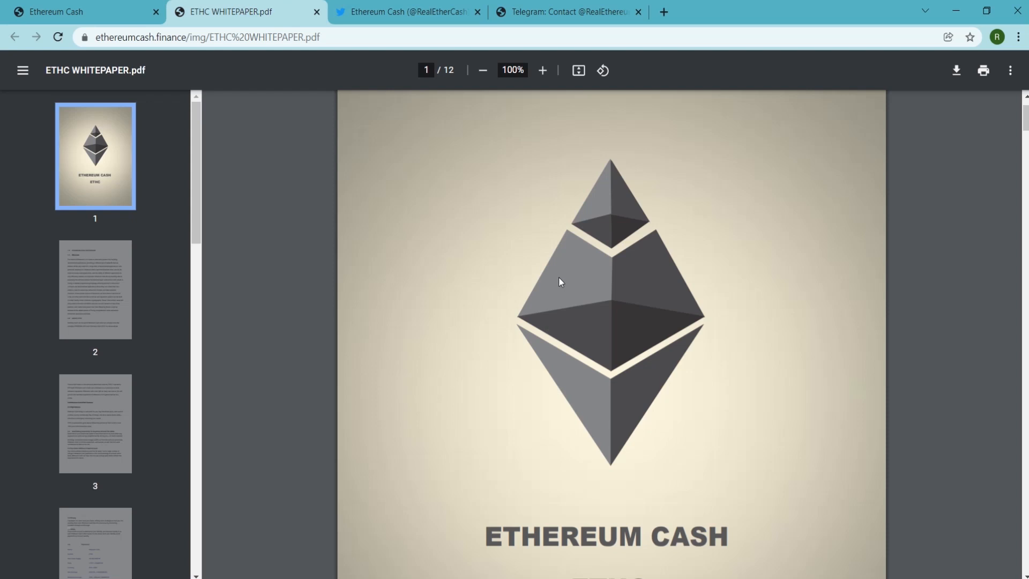
{"action": "scroll", "scroll_direction": "down", "scroll_amount": 3}
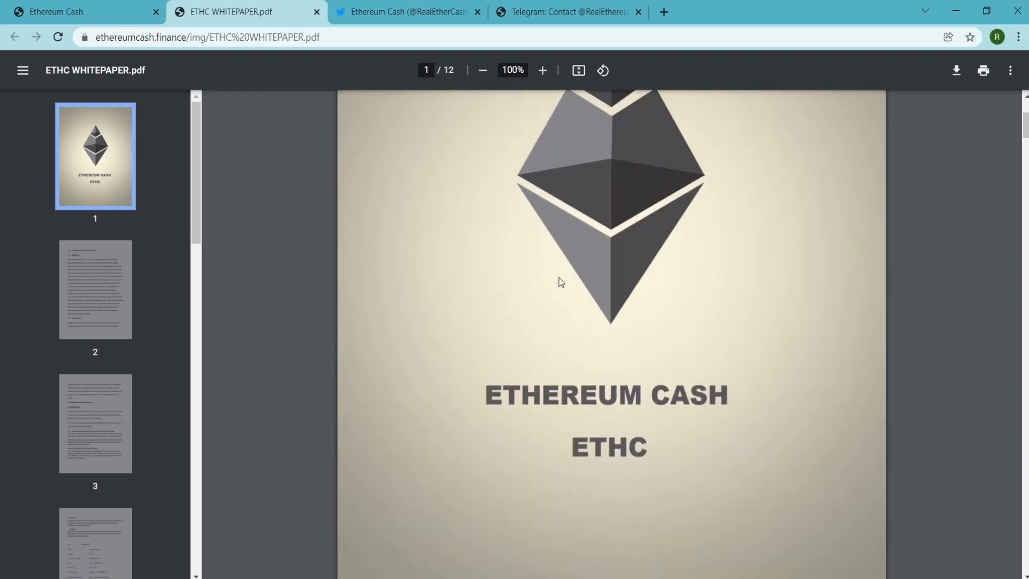
{"action": "scroll", "scroll_direction": "down", "scroll_amount": 3}
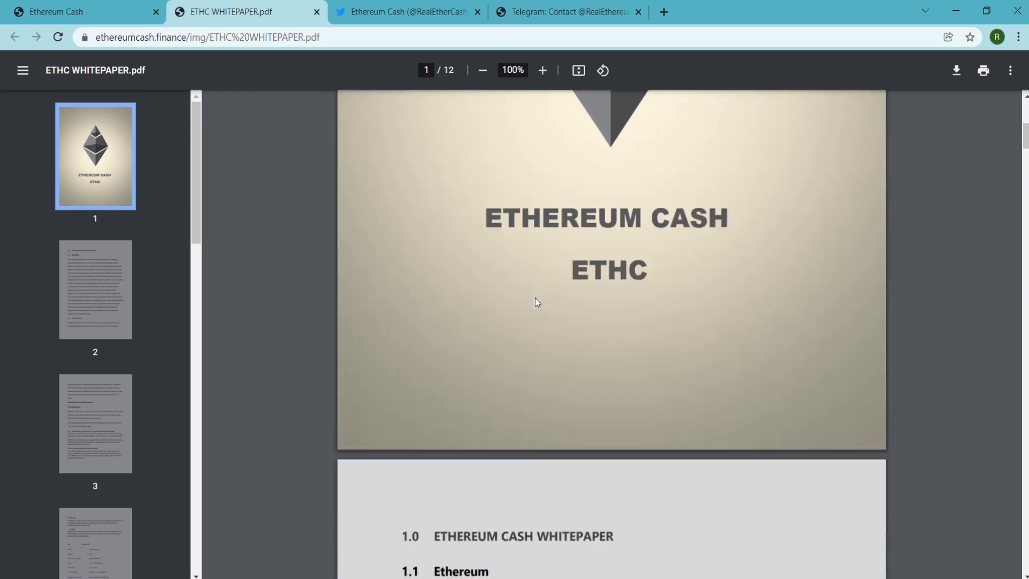
{"action": "scroll", "scroll_direction": "down", "scroll_amount": 3}
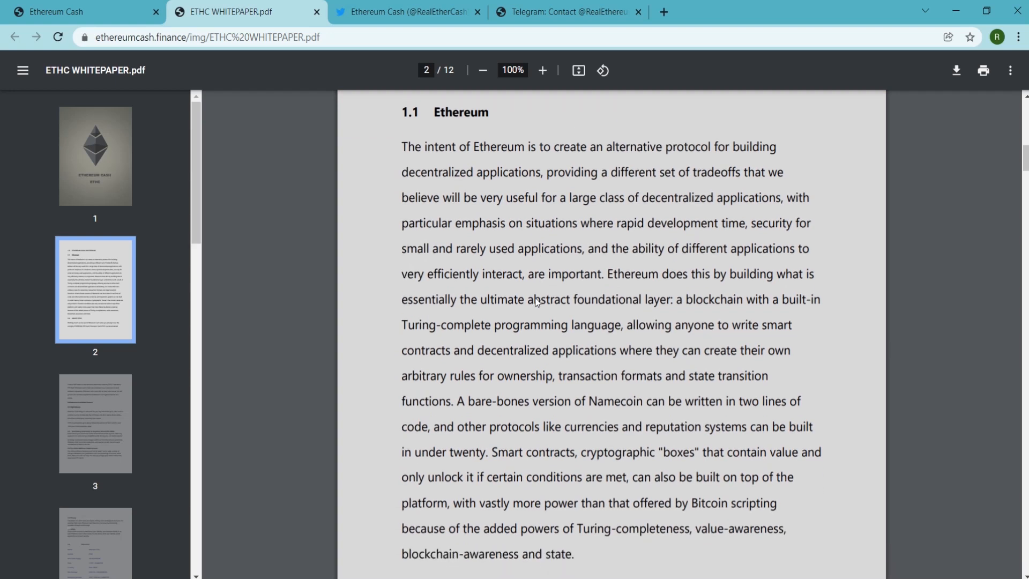
{"action": "mouse_move", "coordinate": [537, 299]}
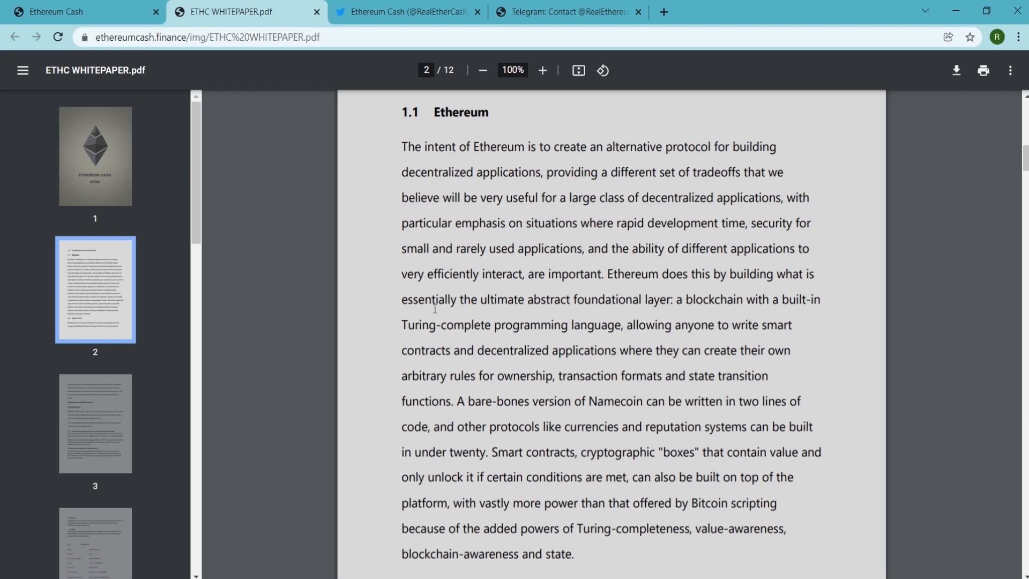
Read the whitepaper from 3.1 High Returns to the 4.0 Tokenomic table, then switch to Twitter.
{"action": "scroll", "scroll_direction": "down", "scroll_amount": 3}
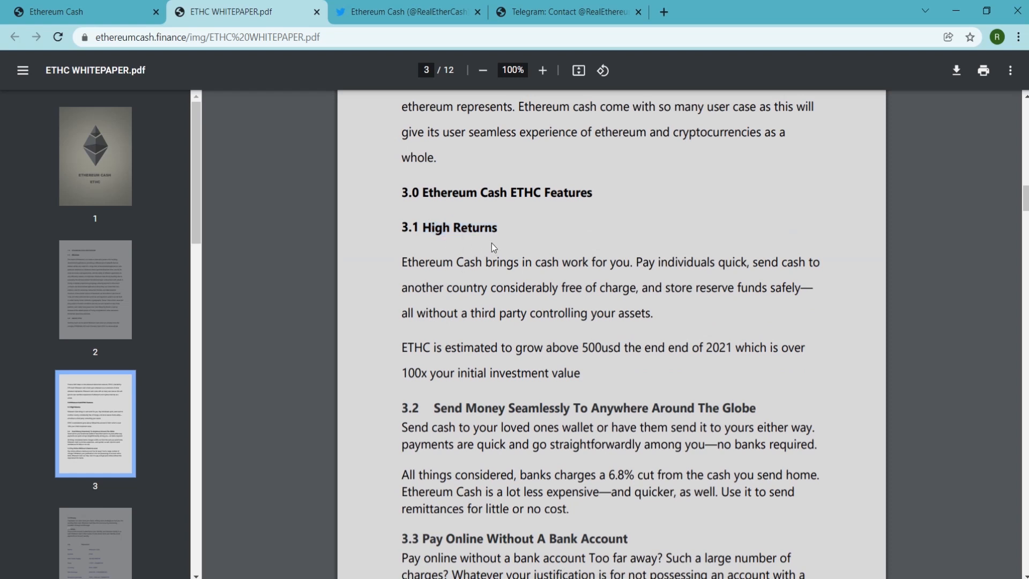
{"action": "scroll", "scroll_direction": "down", "scroll_amount": 3}
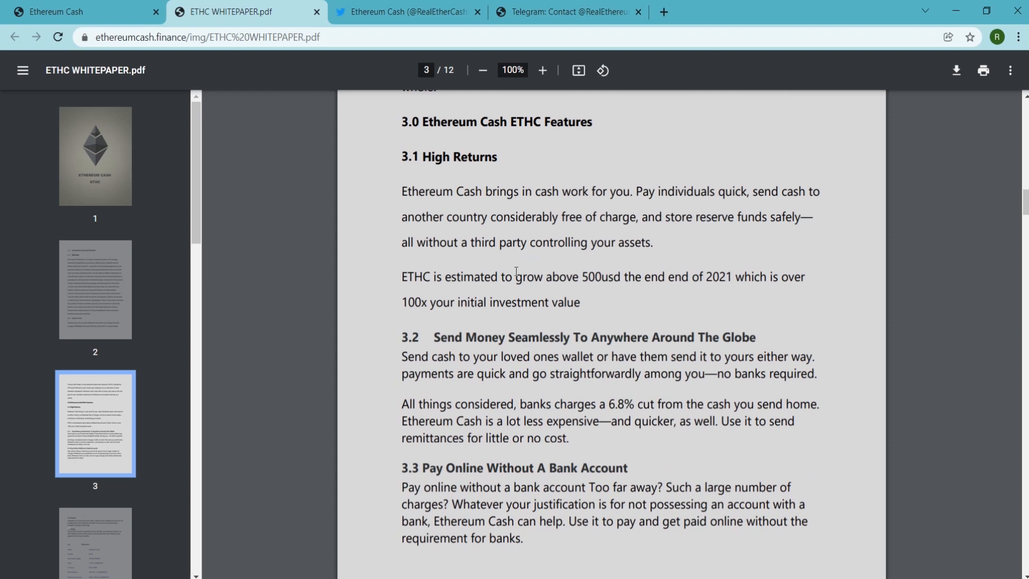
{"action": "mouse_move", "coordinate": [529, 271]}
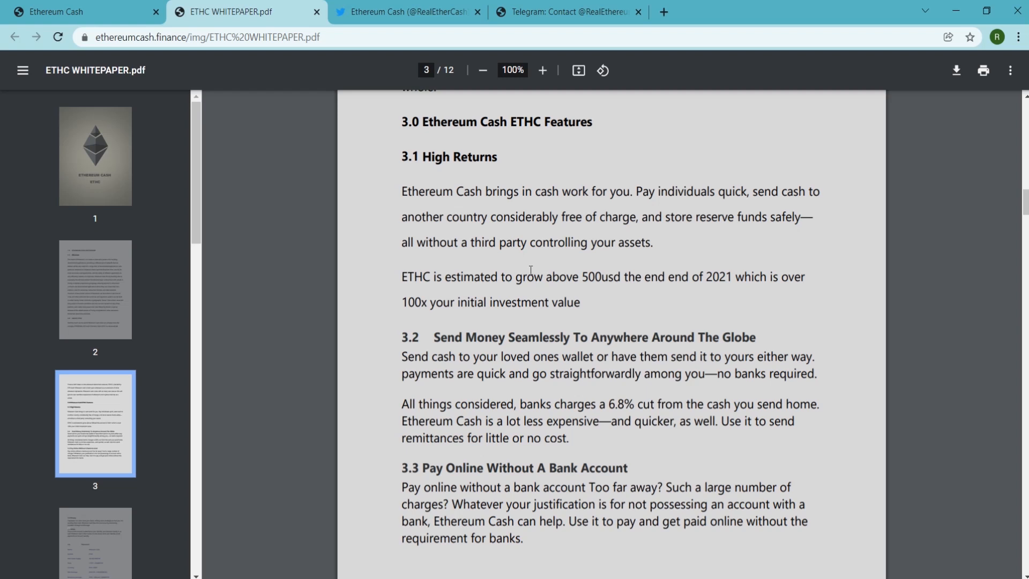
{"action": "mouse_move", "coordinate": [502, 283]}
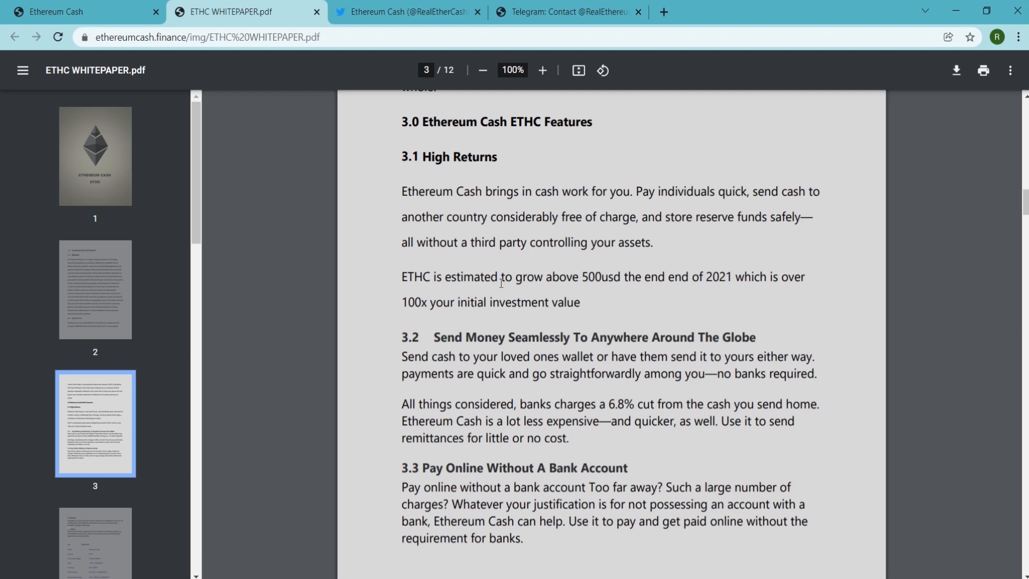
{"action": "mouse_move", "coordinate": [398, 270]}
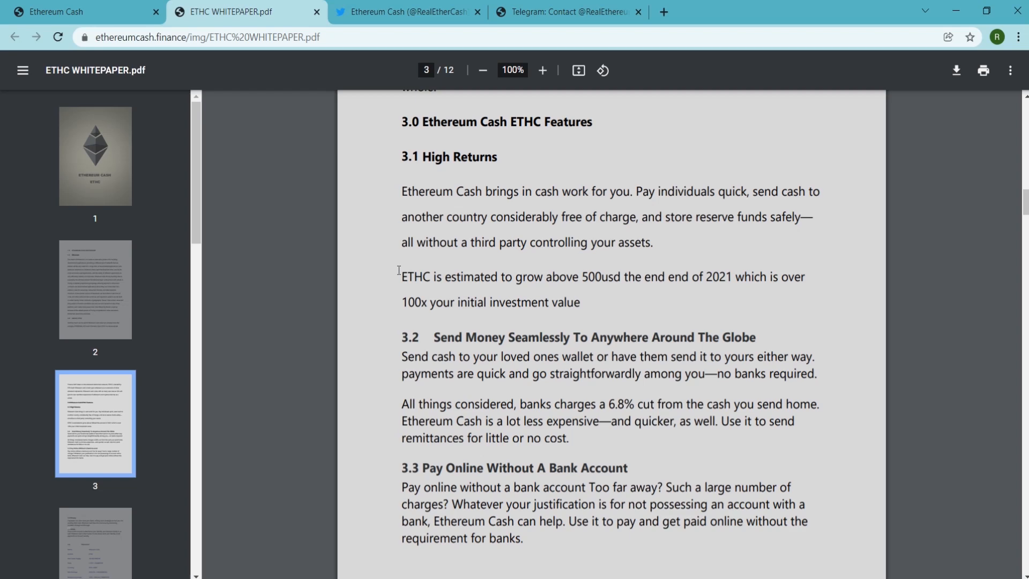
{"action": "scroll", "scroll_direction": "down", "scroll_amount": 3}
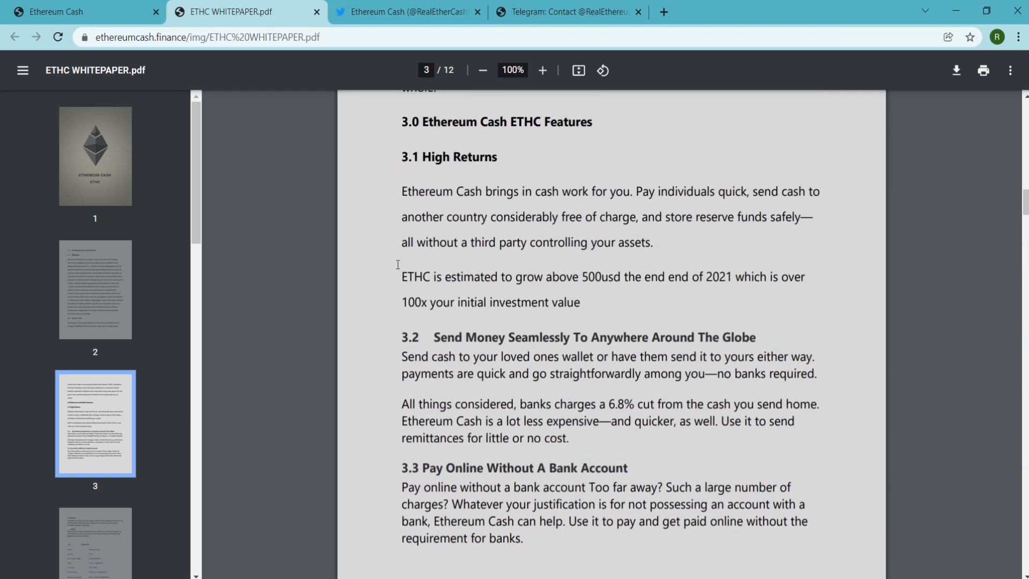
{"action": "scroll", "scroll_direction": "down", "scroll_amount": 3}
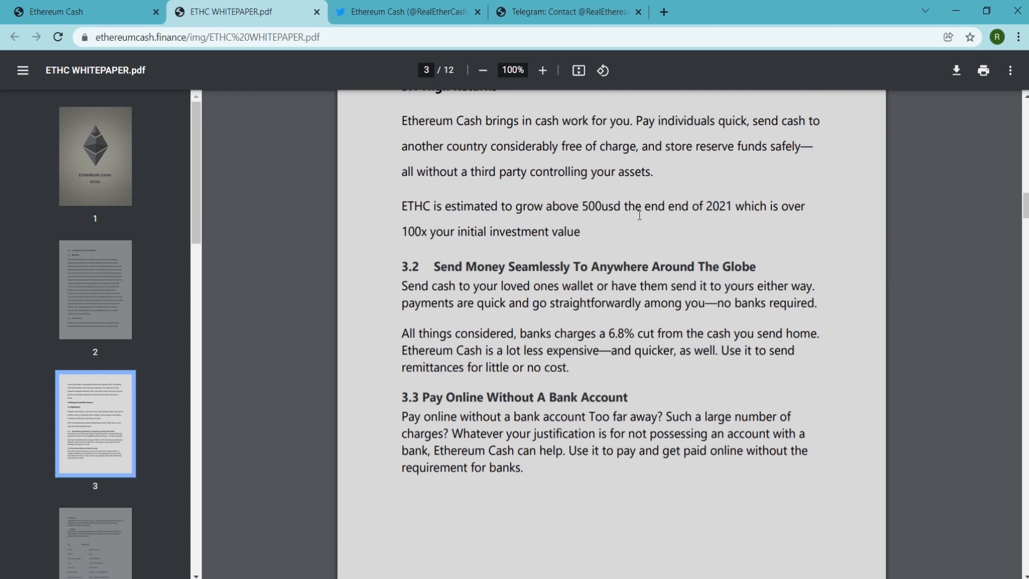
{"action": "mouse_move", "coordinate": [745, 206]}
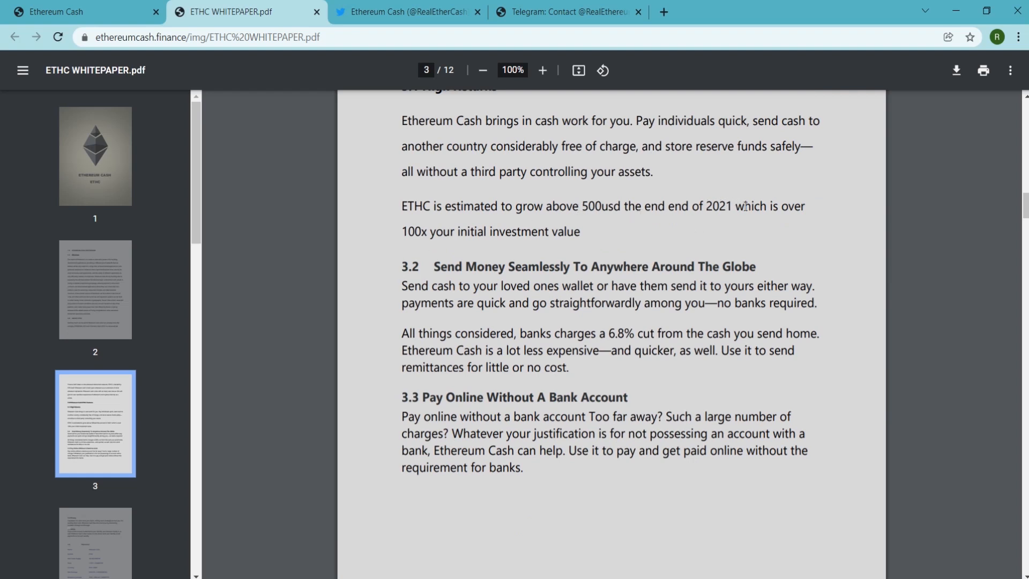
{"action": "scroll", "scroll_direction": "down", "scroll_amount": 3}
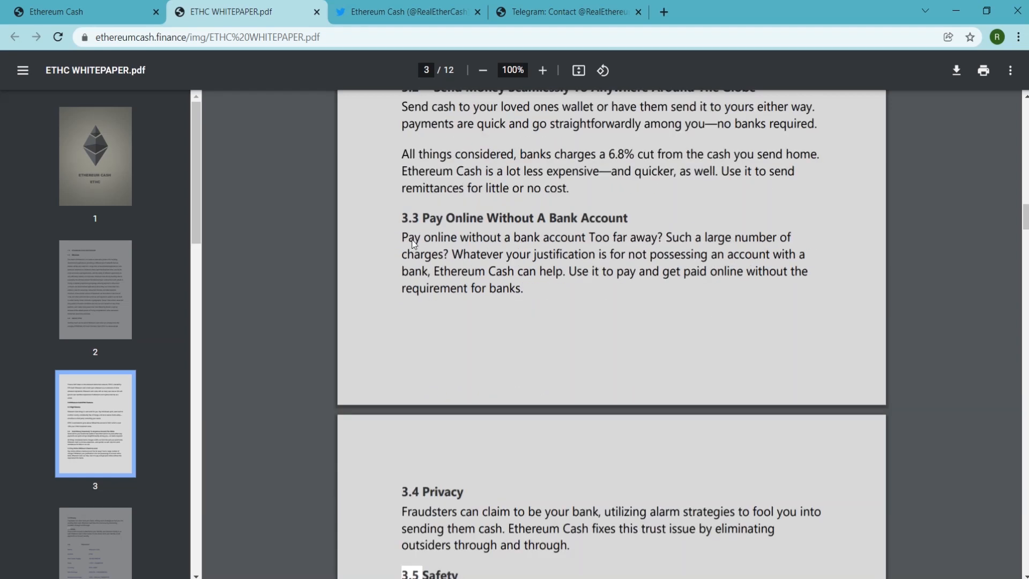
{"action": "scroll", "scroll_direction": "down", "scroll_amount": 3}
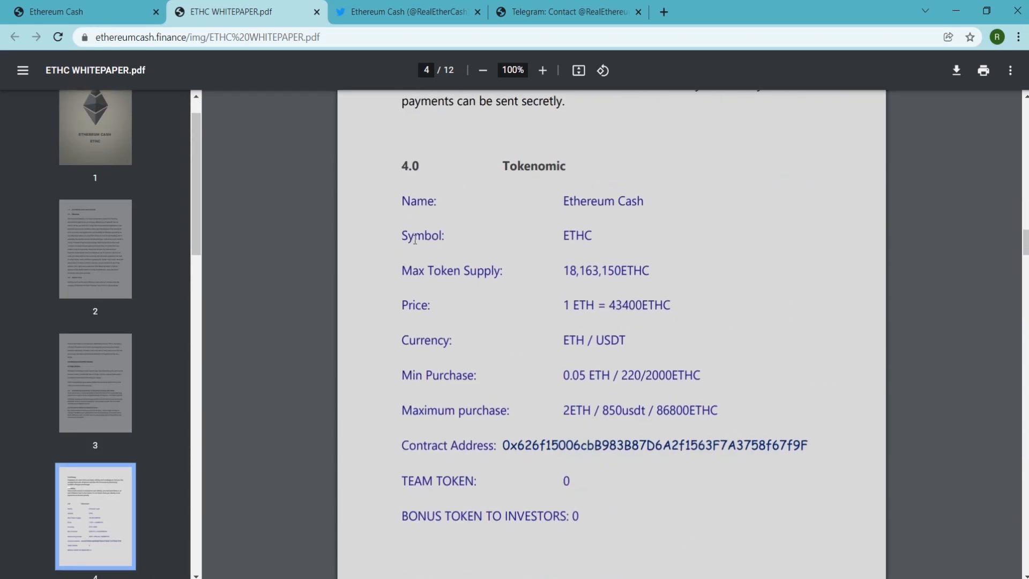
{"action": "left_click", "coordinate": [407, 12]}
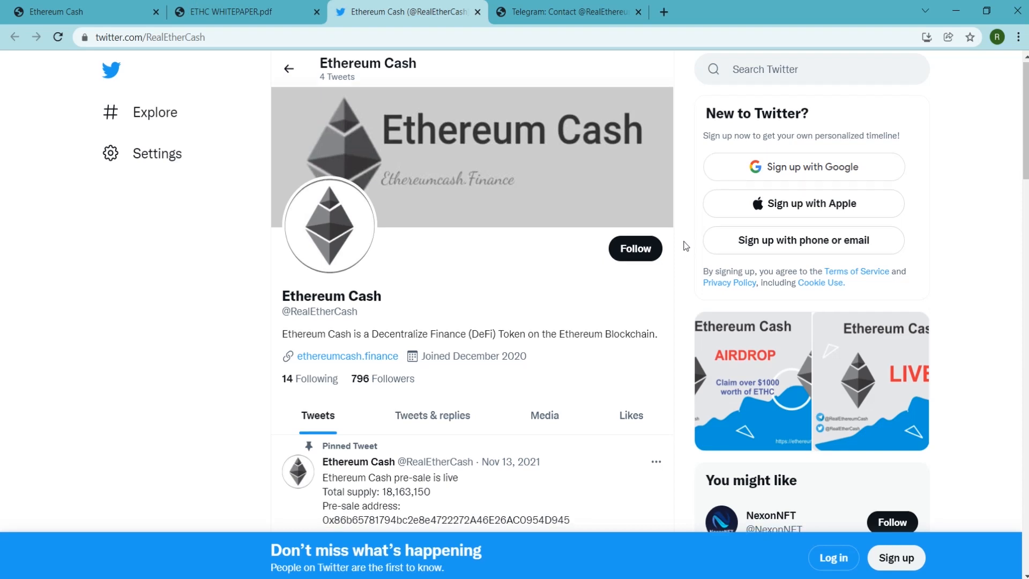
{"action": "scroll", "scroll_direction": "down", "scroll_amount": 3}
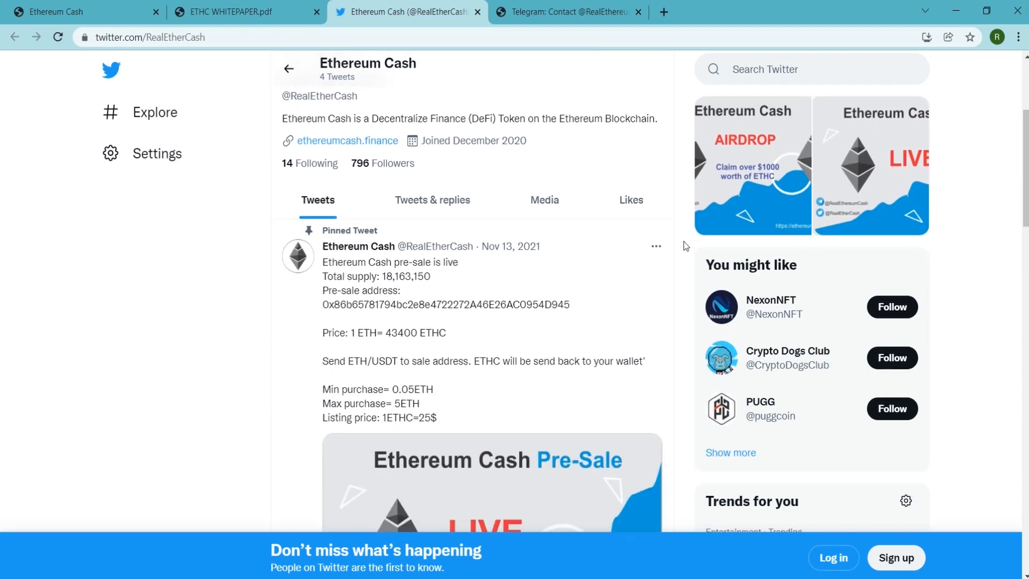
{"action": "scroll", "scroll_direction": "down", "scroll_amount": 3}
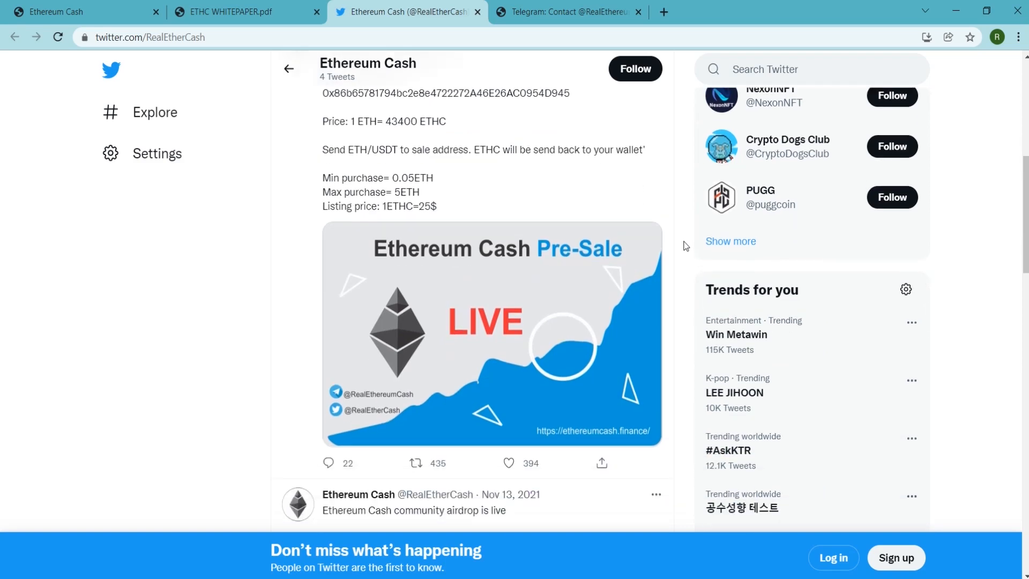
{"action": "scroll", "scroll_direction": "down", "scroll_amount": 3}
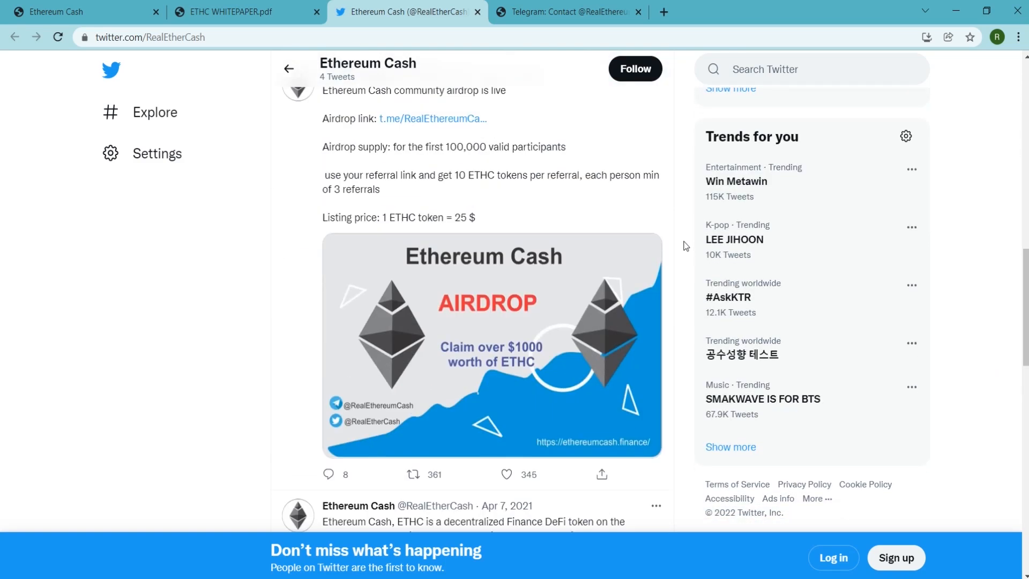
{"action": "scroll", "scroll_direction": "down", "scroll_amount": 3}
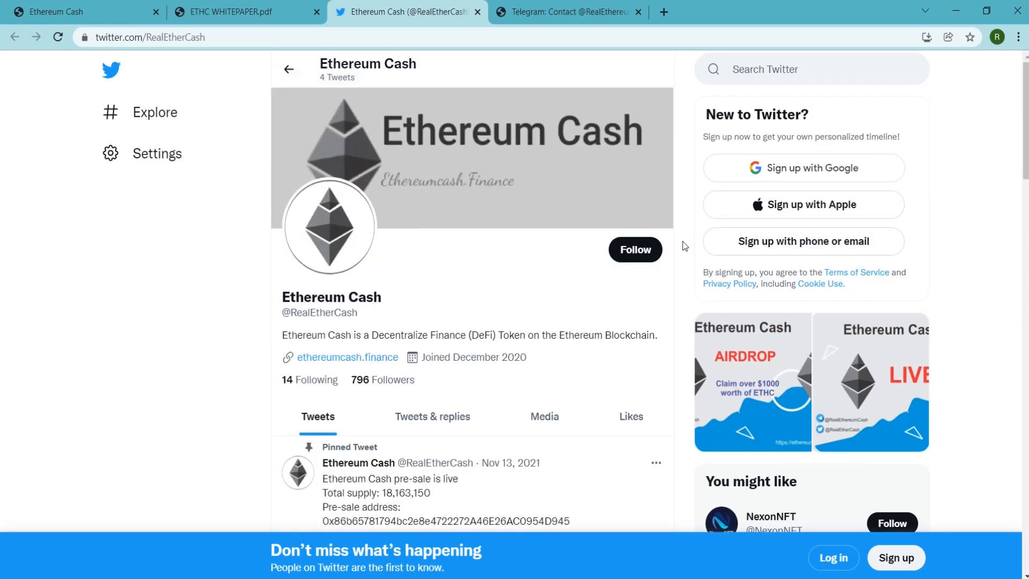
{"action": "scroll", "scroll_direction": "down", "scroll_amount": 3}
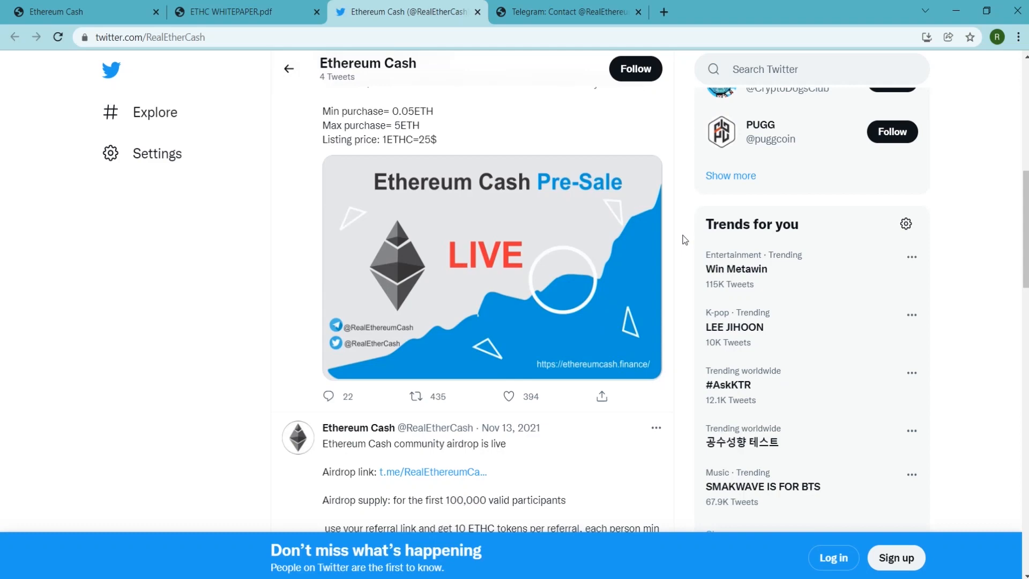
{"action": "scroll", "scroll_direction": "down", "scroll_amount": 3}
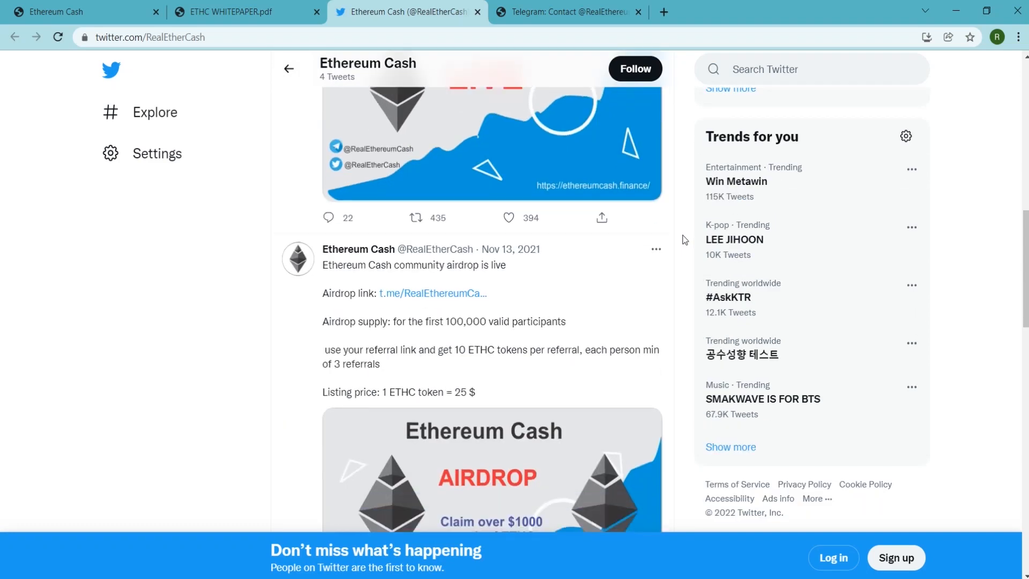
{"action": "scroll", "scroll_direction": "down", "scroll_amount": 3}
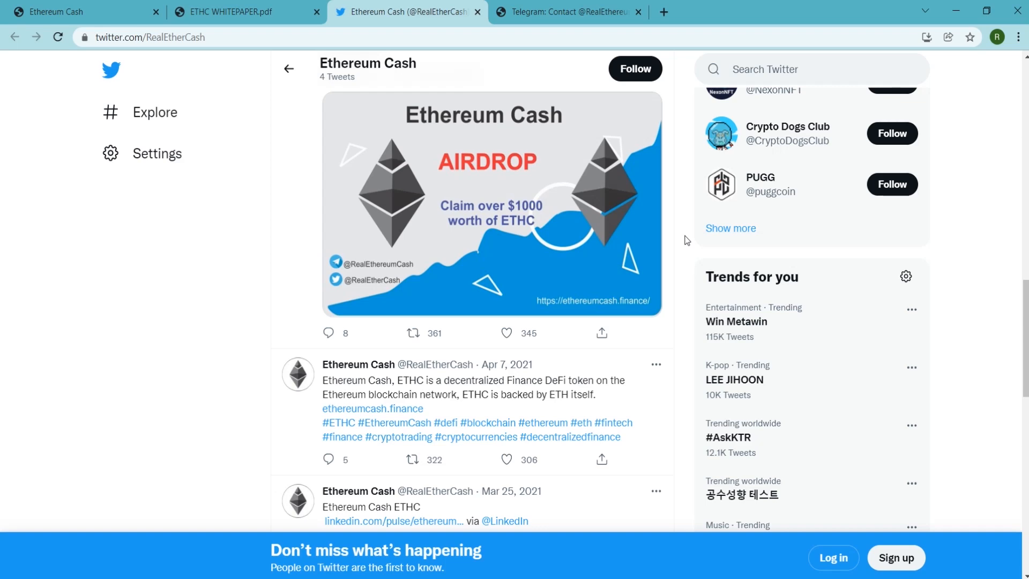
{"action": "scroll", "scroll_direction": "down", "scroll_amount": 3}
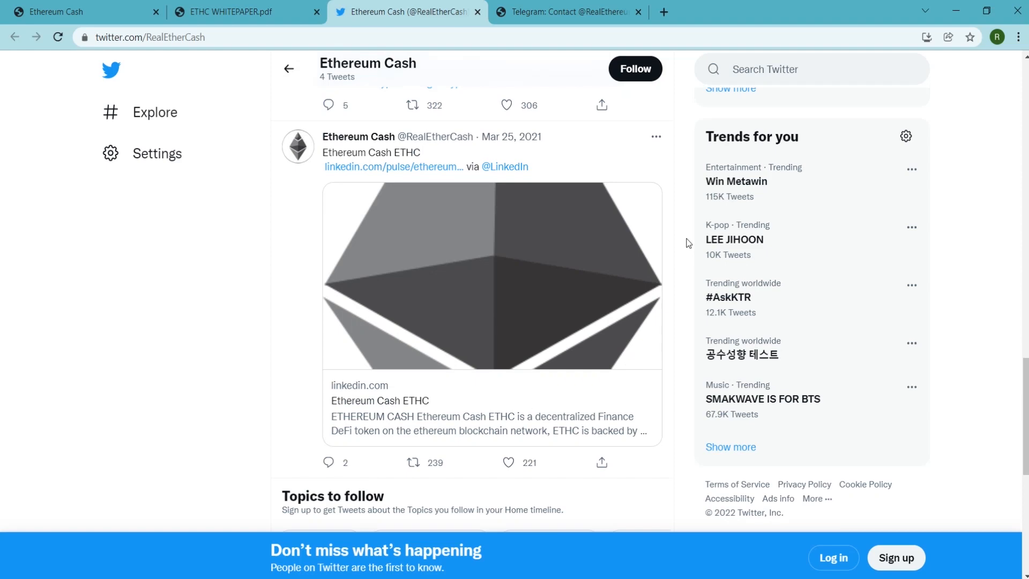
{"action": "scroll", "scroll_direction": "down", "scroll_amount": 3}
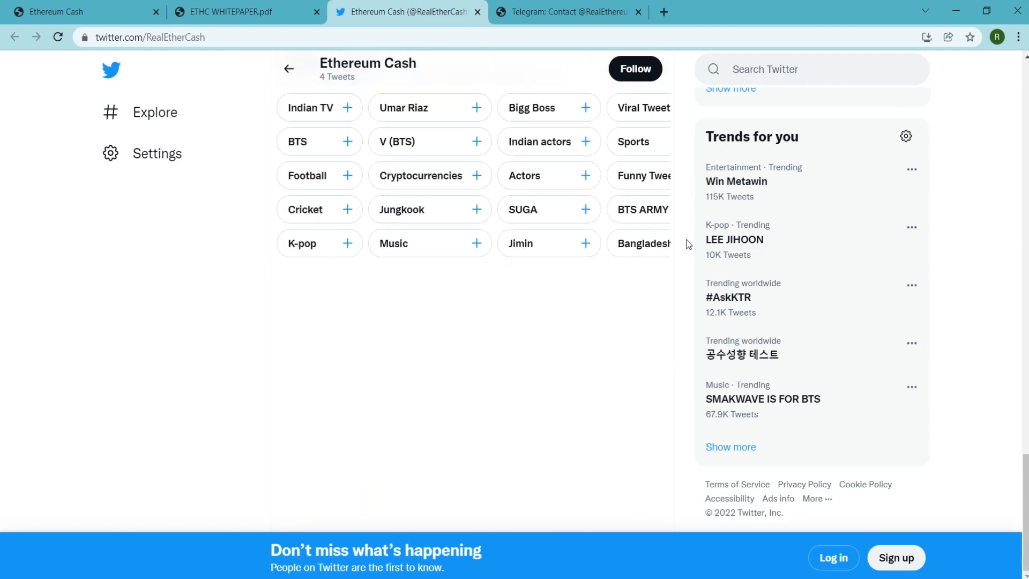
{"action": "scroll", "scroll_direction": "down", "scroll_amount": 3}
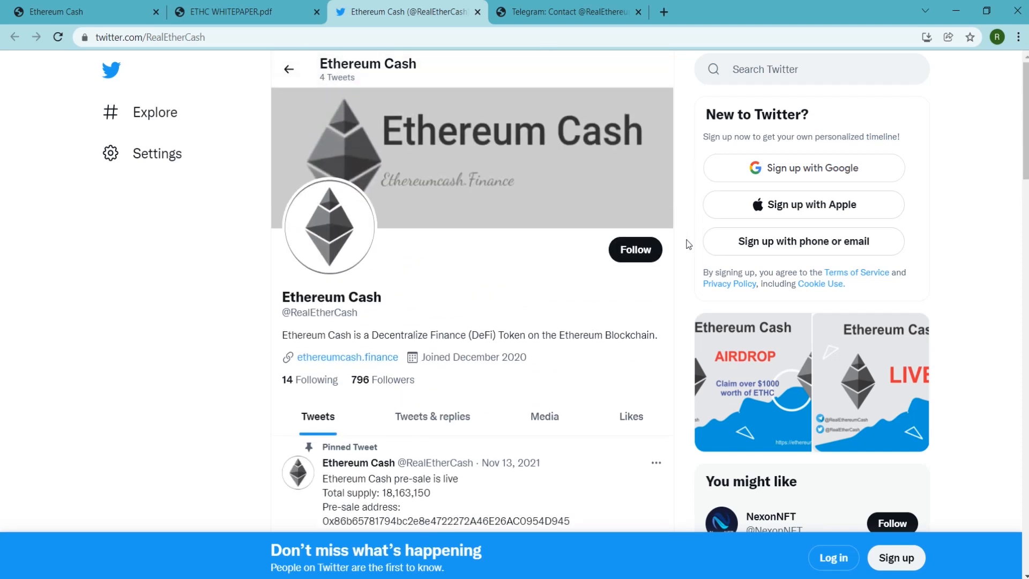
{"action": "left_click", "coordinate": [567, 12]}
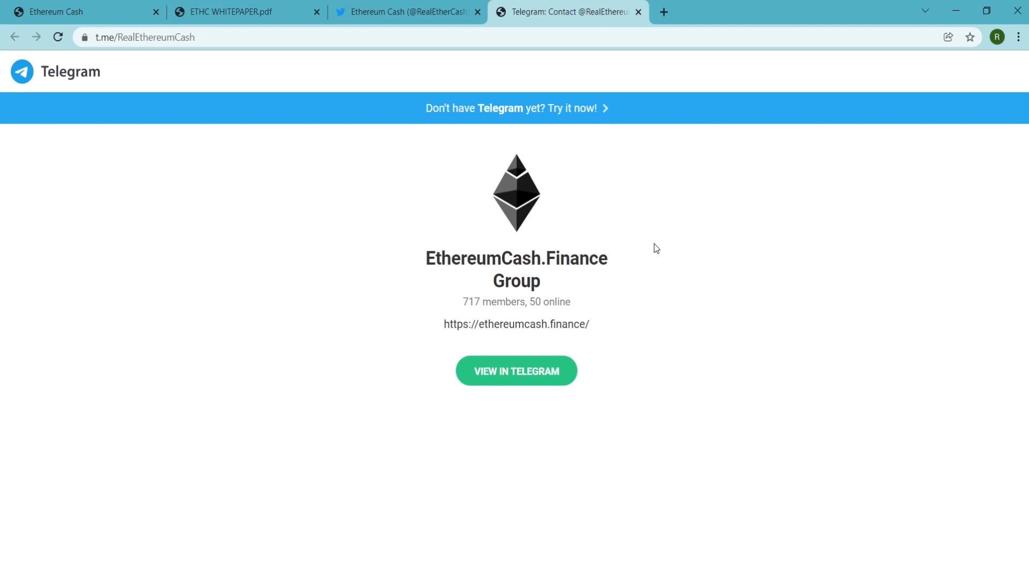
{"action": "mouse_move", "coordinate": [599, 300]}
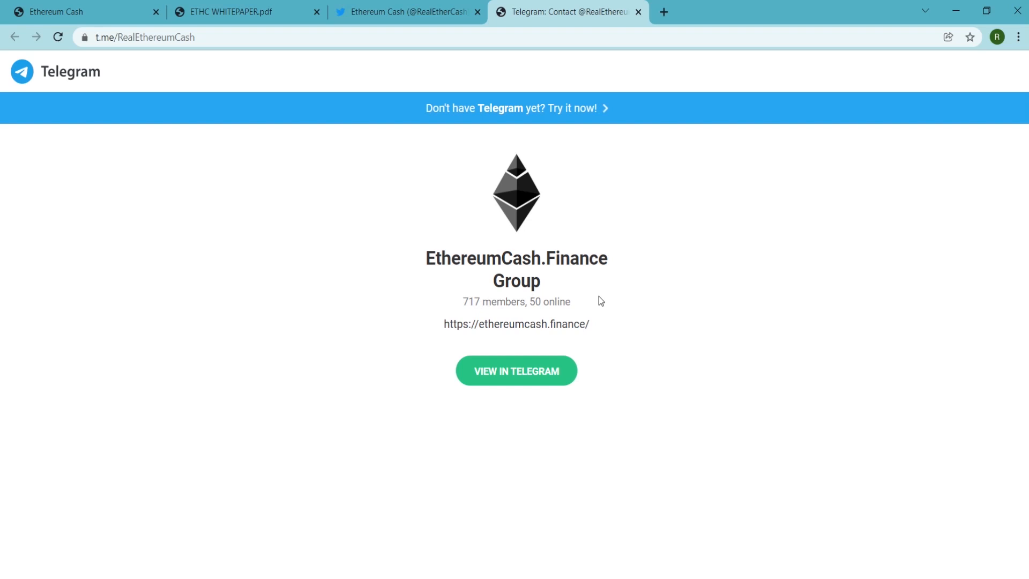
{"action": "mouse_move", "coordinate": [731, 534]}
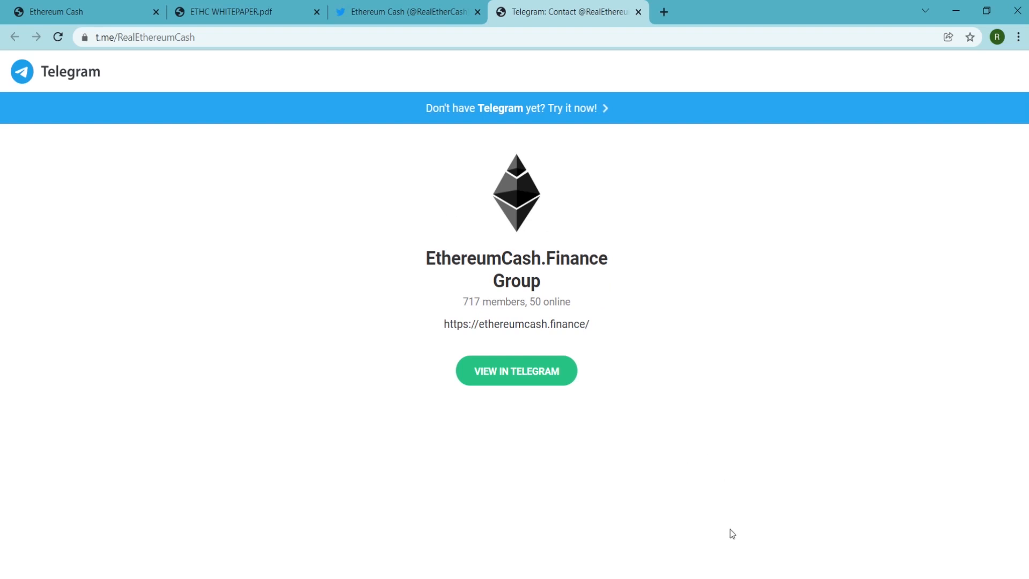
Open the EthereumCash.Finance group (717 members, 50 online) in the Telegram desktop app.
{"action": "left_click", "coordinate": [516, 370]}
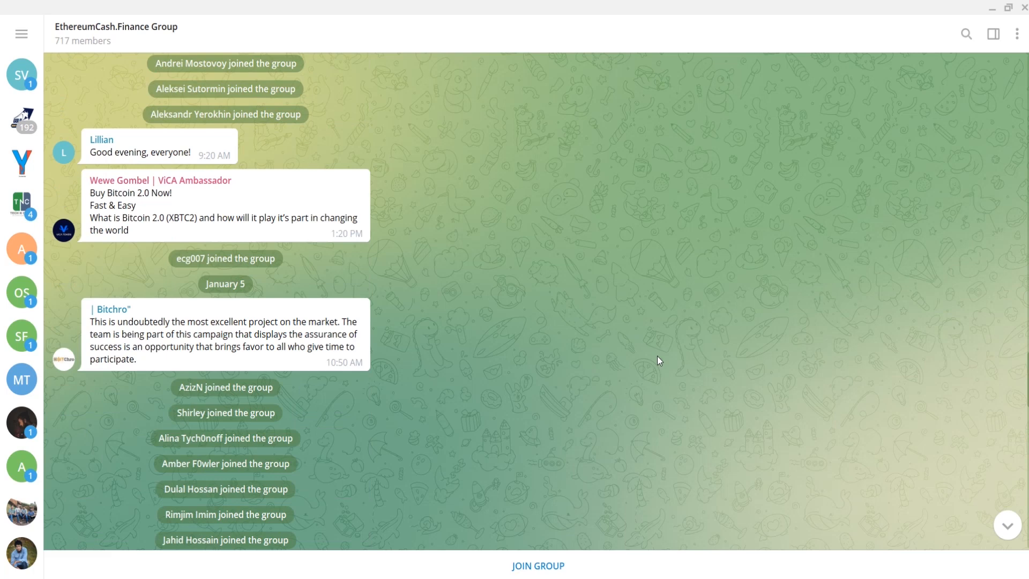
Scroll the EthereumCash.Finance chat in Telegram Desktop back to the December 31 messages.
{"action": "scroll", "scroll_direction": "down", "scroll_amount": 3}
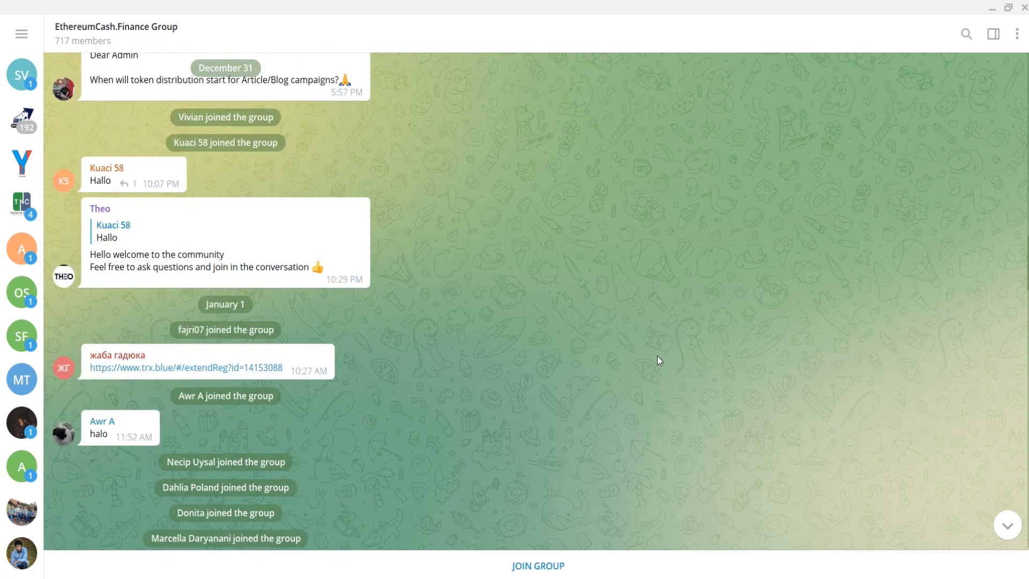
{"action": "scroll", "scroll_direction": "up", "scroll_amount": 3}
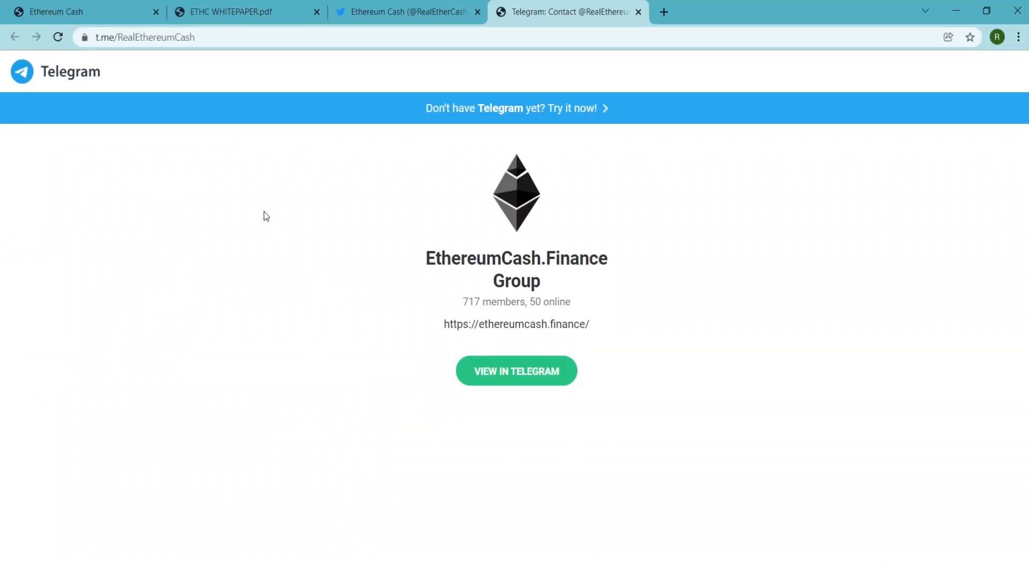
Return to the whitepaper PDF and scroll to section 5.0 ETHC Wallet / Application.
{"action": "left_click", "coordinate": [243, 12]}
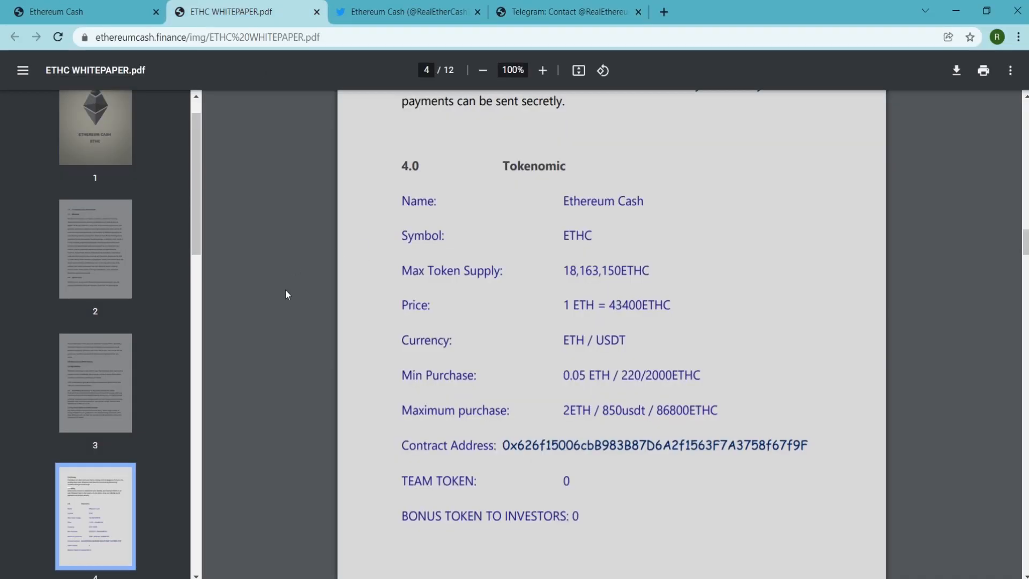
{"action": "scroll", "scroll_direction": "down", "scroll_amount": 3}
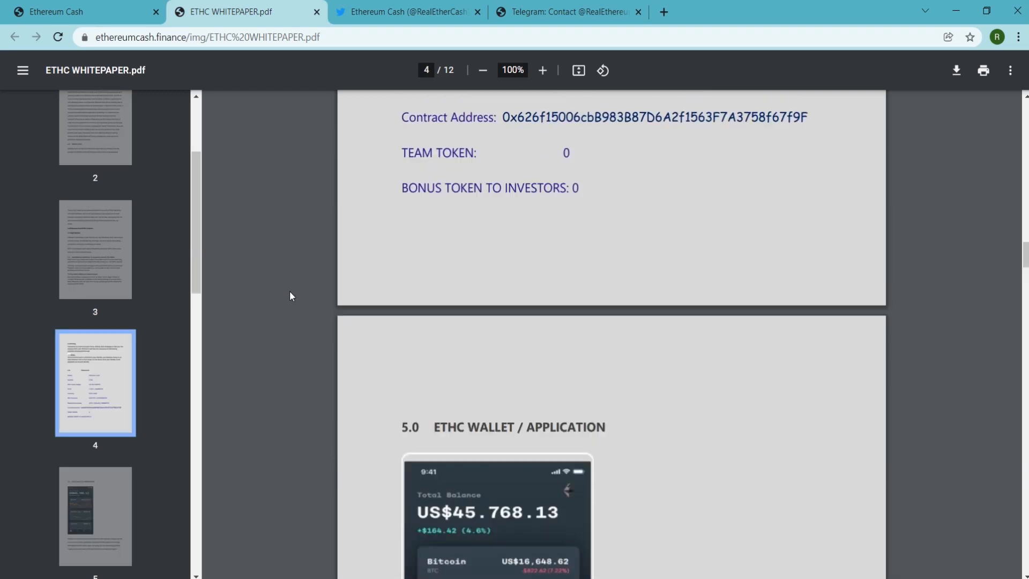
{"action": "scroll", "scroll_direction": "down", "scroll_amount": 3}
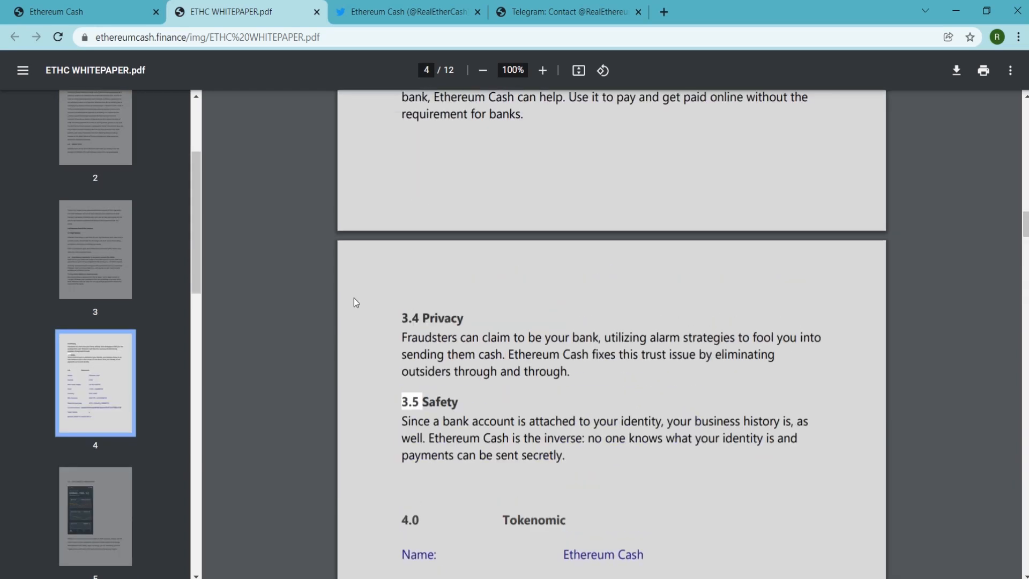
{"action": "scroll", "scroll_direction": "up", "scroll_amount": 3}
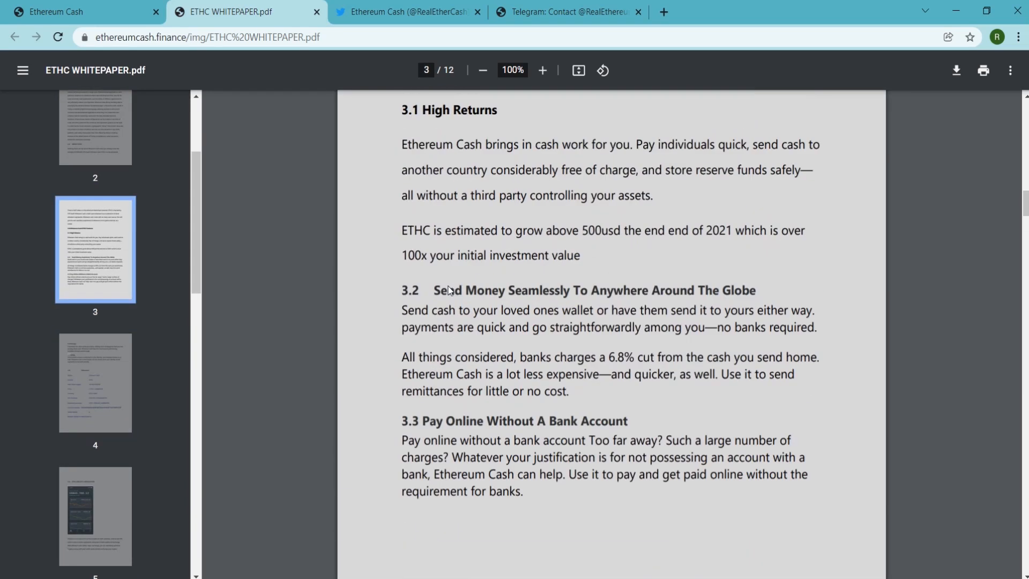
{"action": "scroll", "scroll_direction": "down", "scroll_amount": 3}
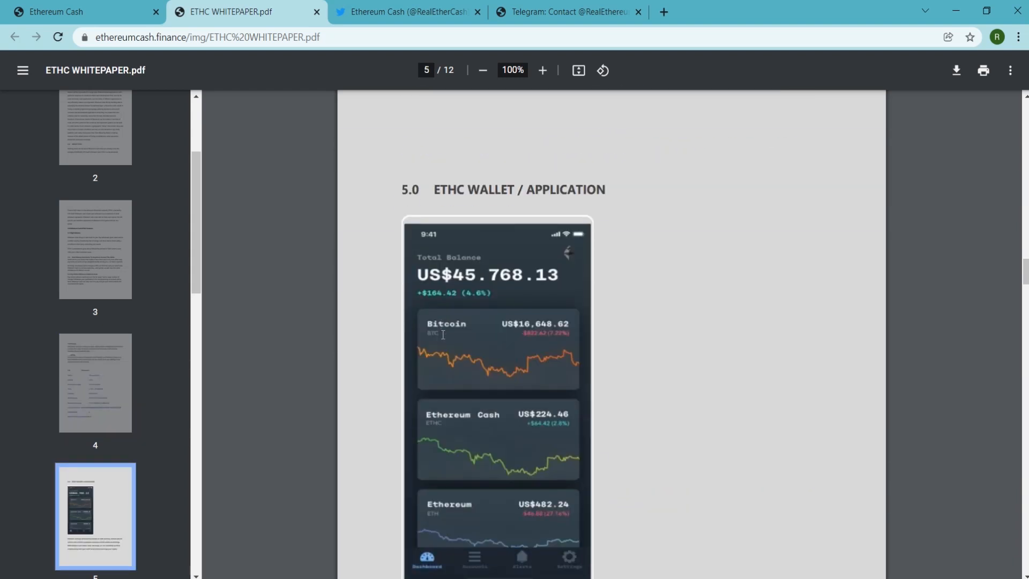
{"action": "scroll", "scroll_direction": "down", "scroll_amount": 3}
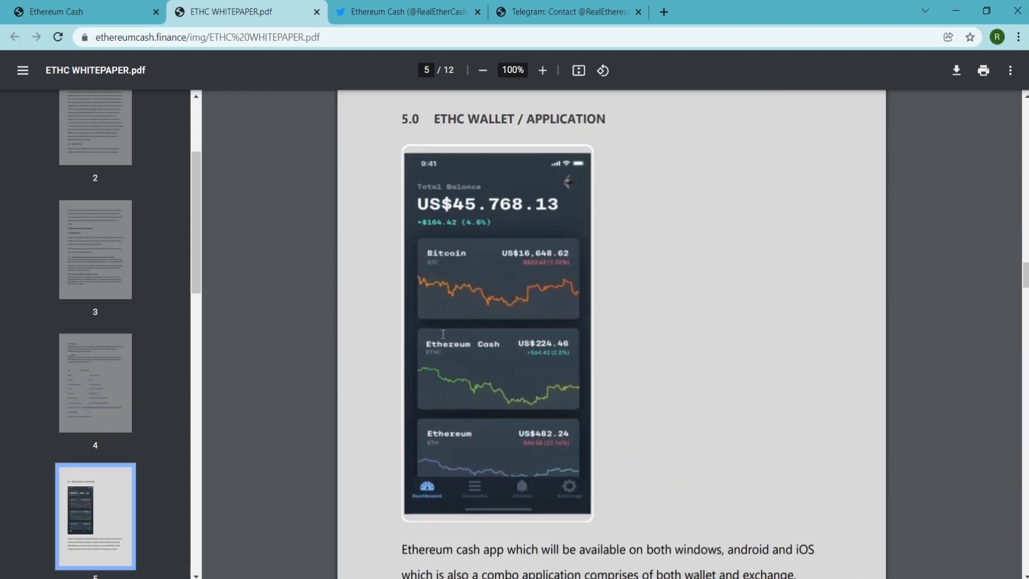